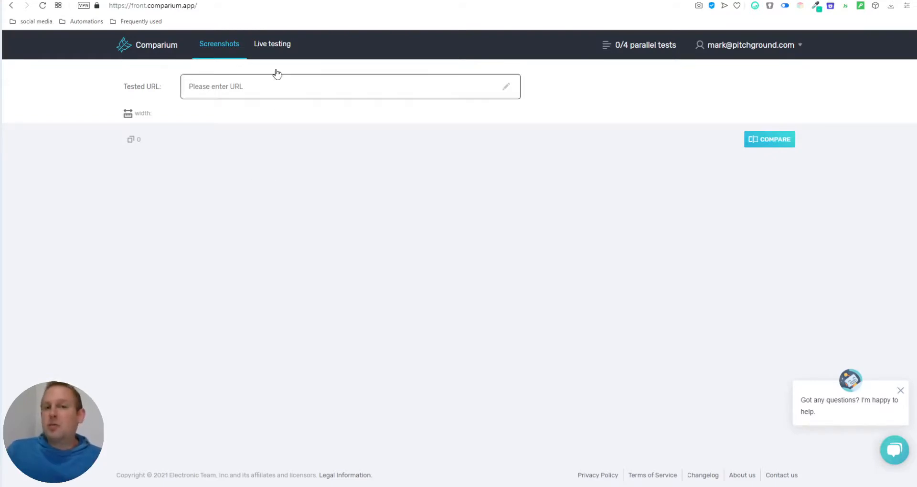
pyautogui.moveTo(232, 65)
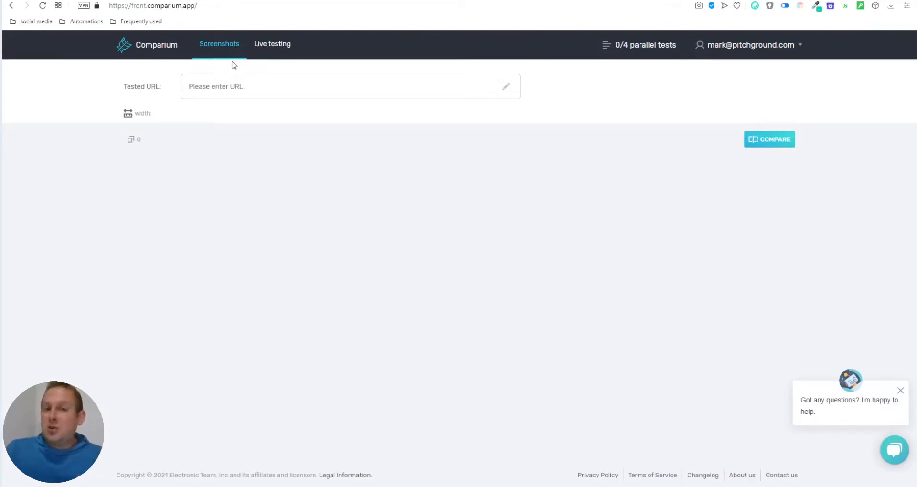
pyautogui.moveTo(309, 125)
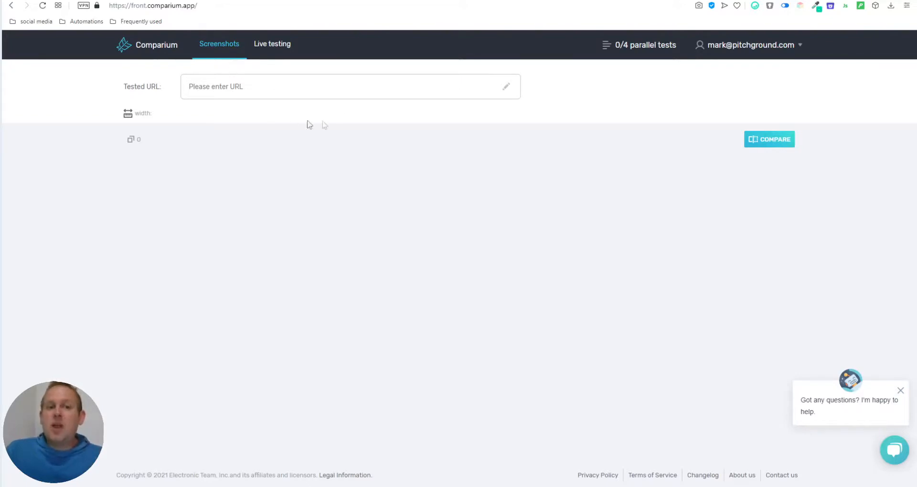
pyautogui.moveTo(303, 54)
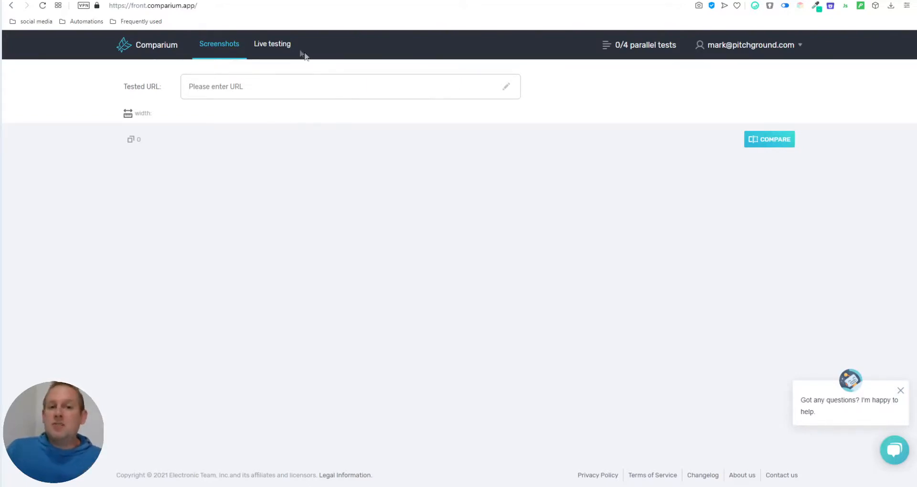
pyautogui.moveTo(272, 47)
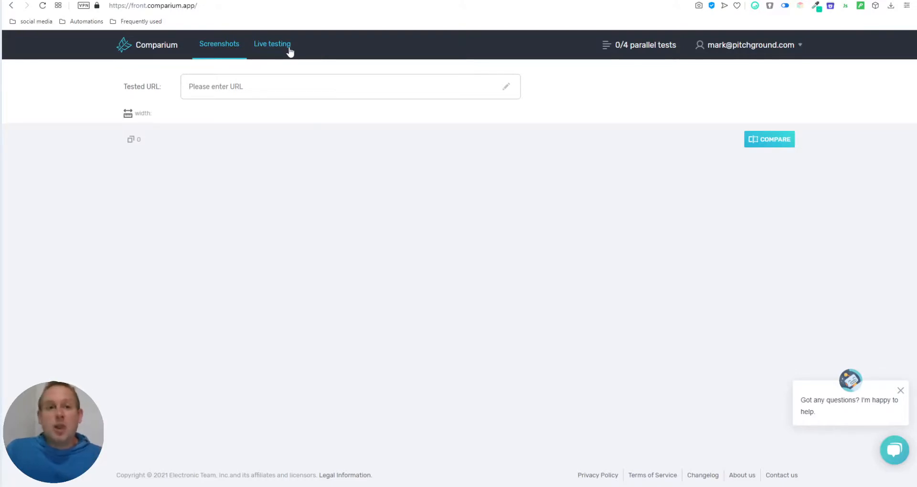
pyautogui.moveTo(213, 66)
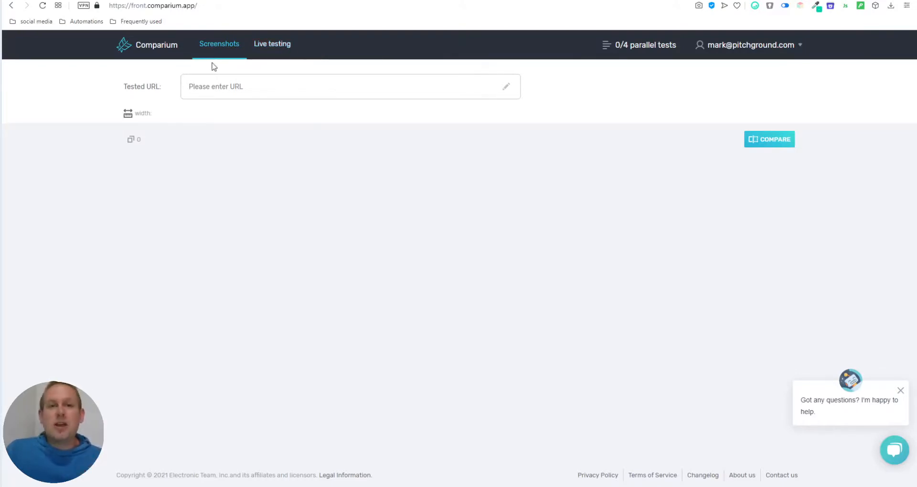
pyautogui.moveTo(177, 107)
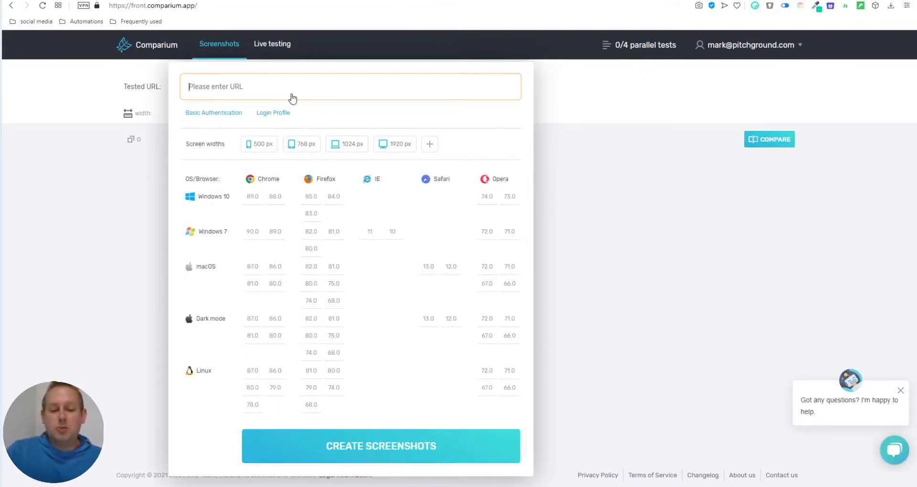
# - Enter pitchground.com as the tested URL in the screenshot setup
pyautogui.write('pitchgro')
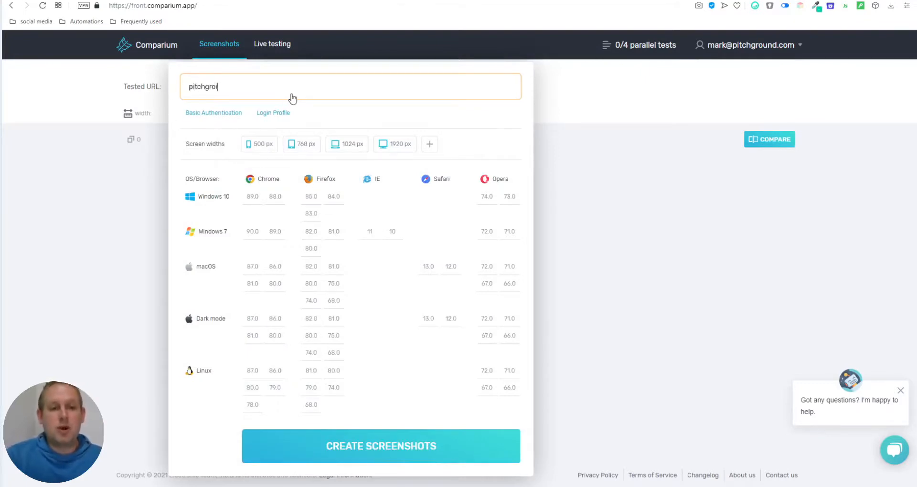
pyautogui.write('und.com')
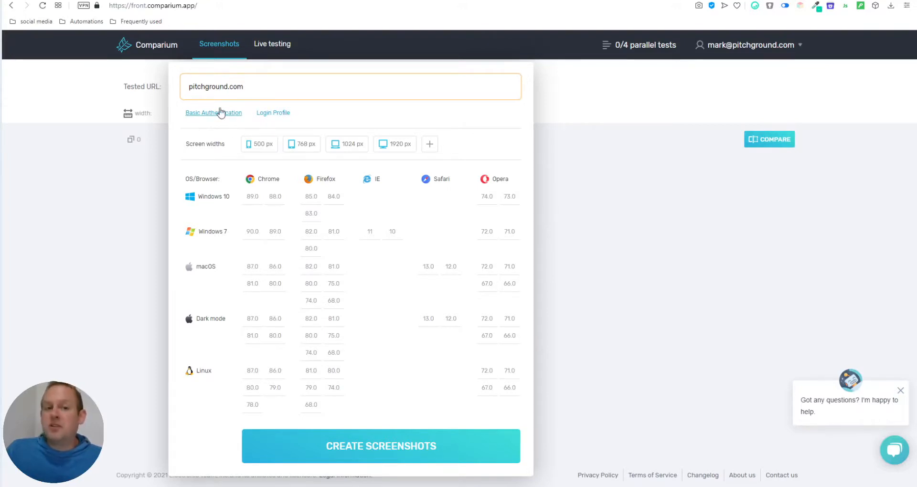
pyautogui.moveTo(210, 123)
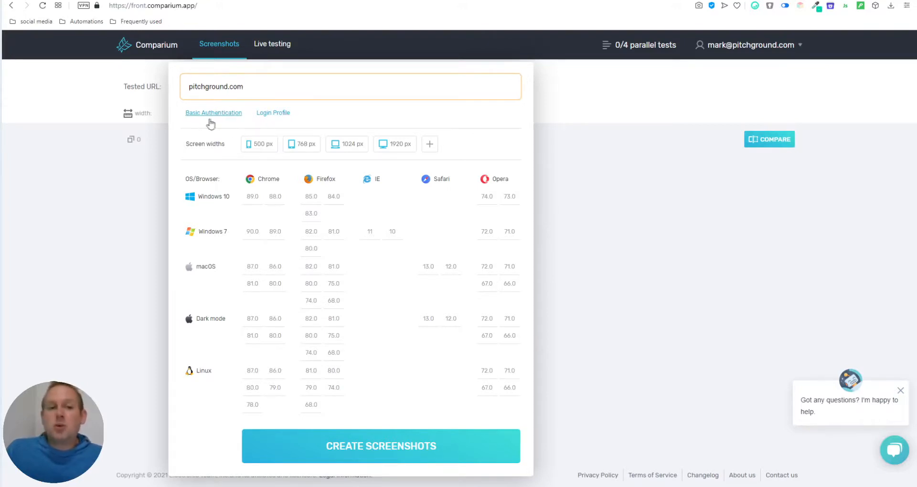
pyautogui.moveTo(273, 115)
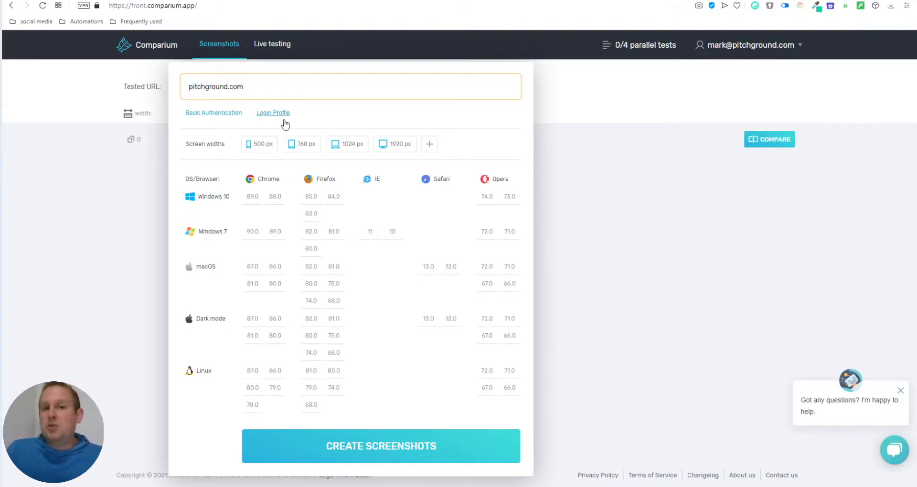
pyautogui.moveTo(174, 167)
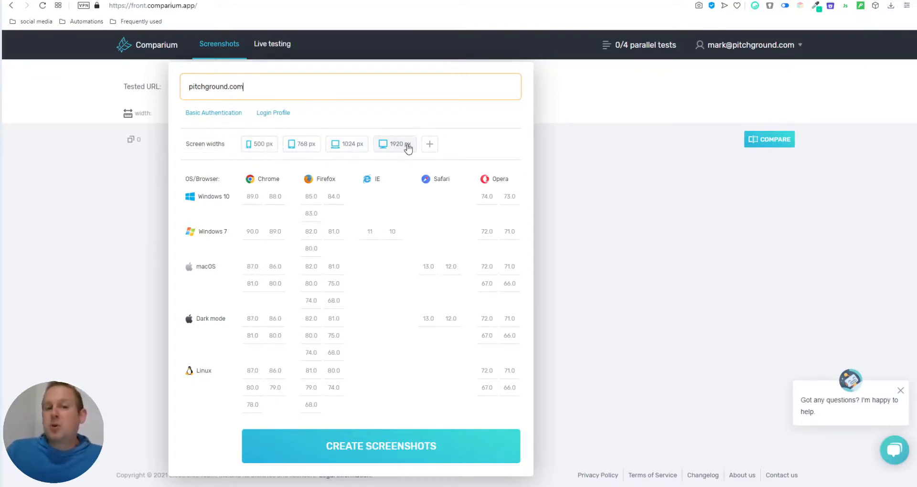
pyautogui.moveTo(481, 156)
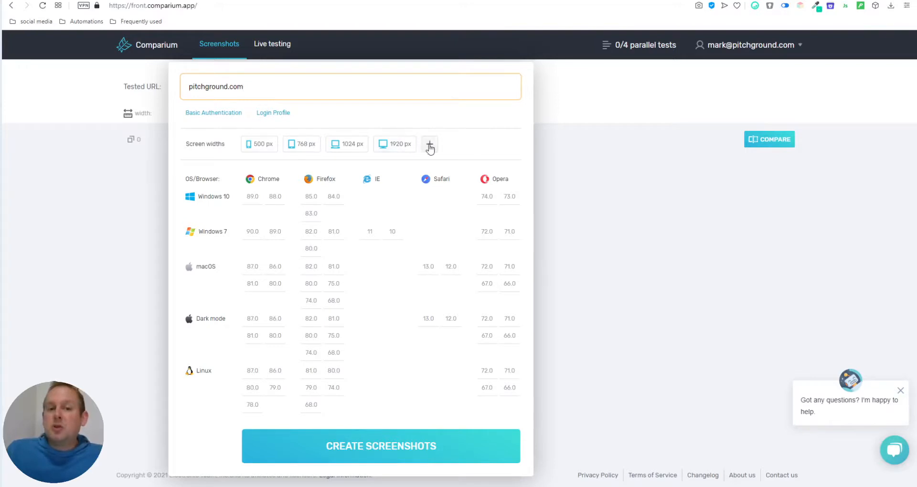
pyautogui.click(429, 143)
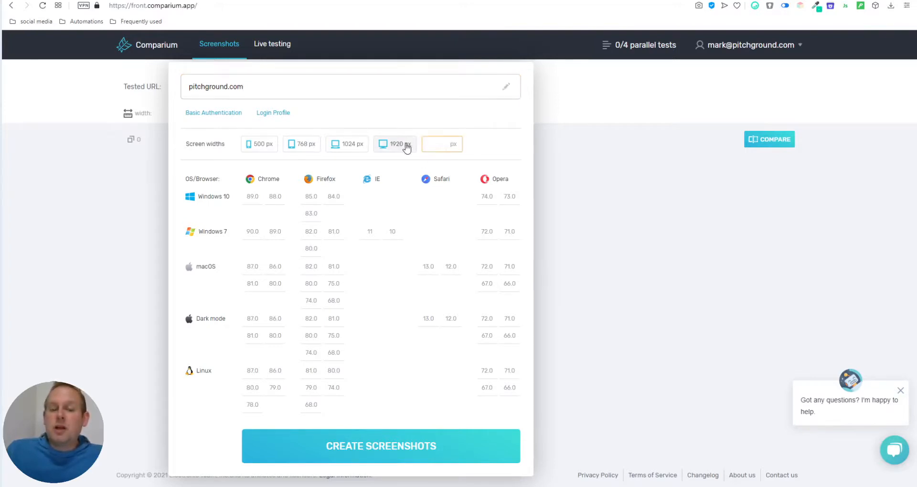
pyautogui.click(442, 144)
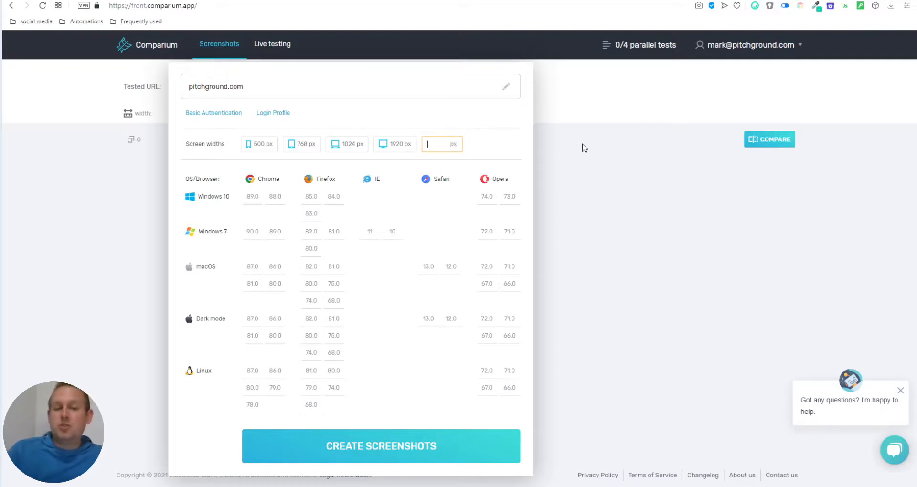
pyautogui.write('650 px')
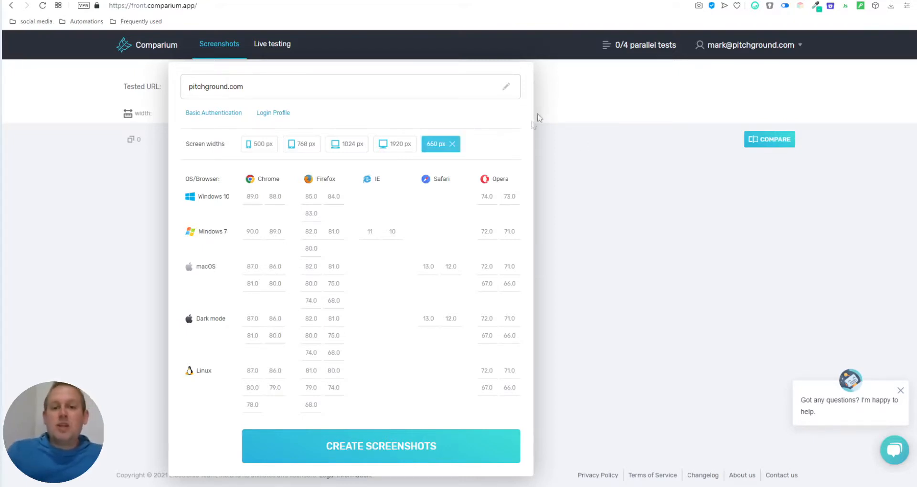
pyautogui.click(441, 144)
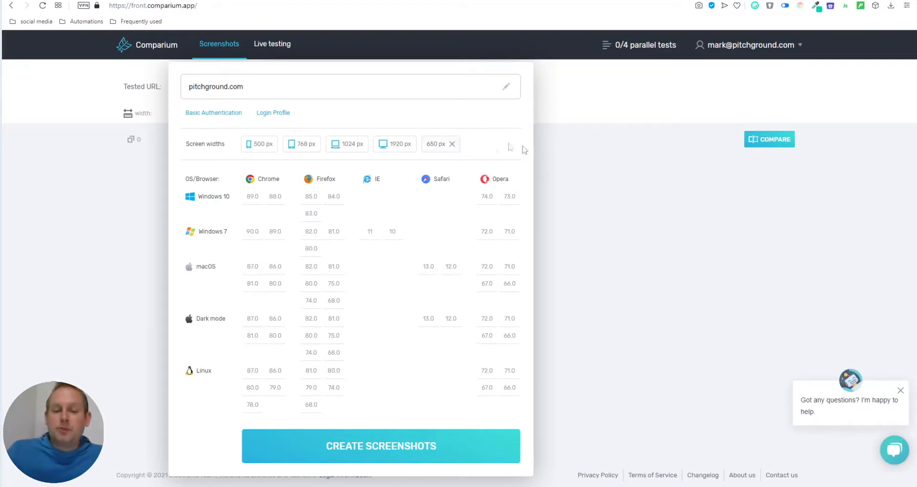
pyautogui.click(451, 144)
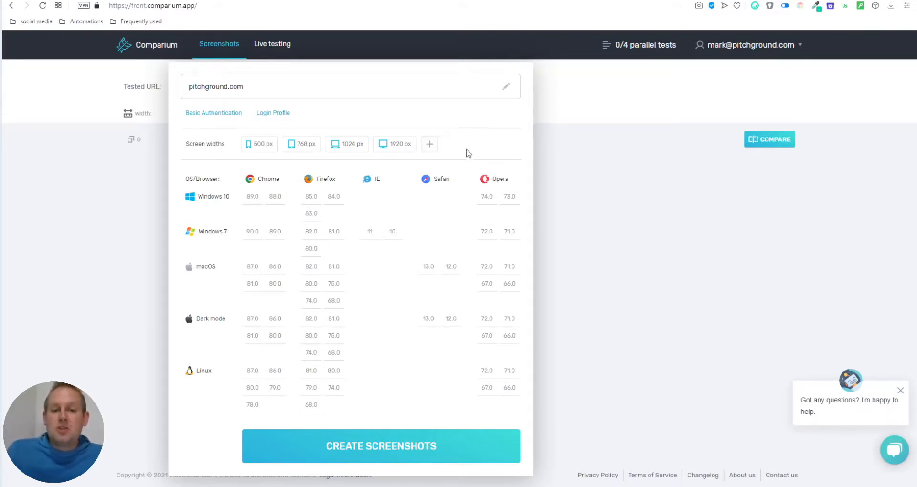
pyautogui.moveTo(255, 157)
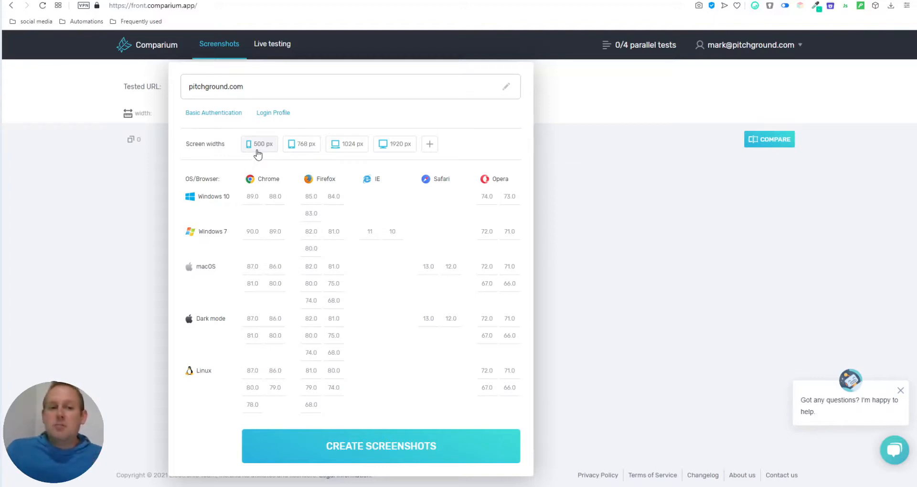
# - Select a 500 px screen width and Chrome 89.0 on Windows 10
pyautogui.click(259, 144)
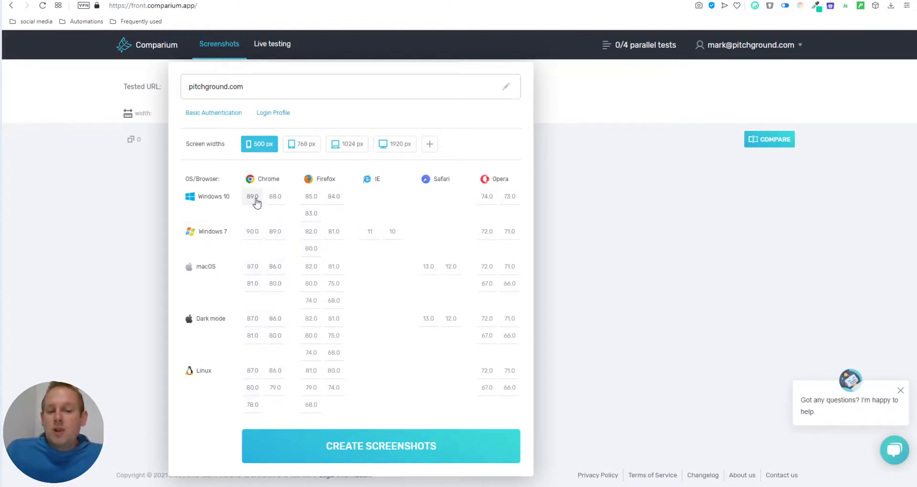
pyautogui.click(253, 196)
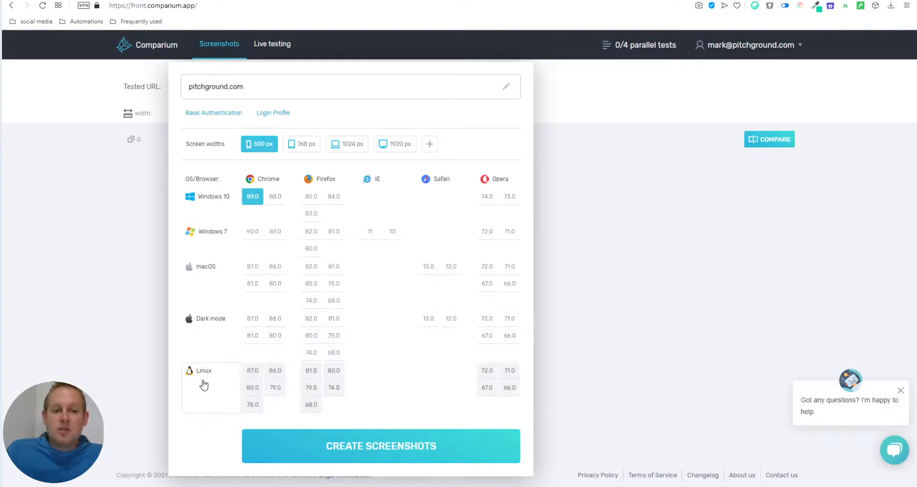
pyautogui.moveTo(358, 184)
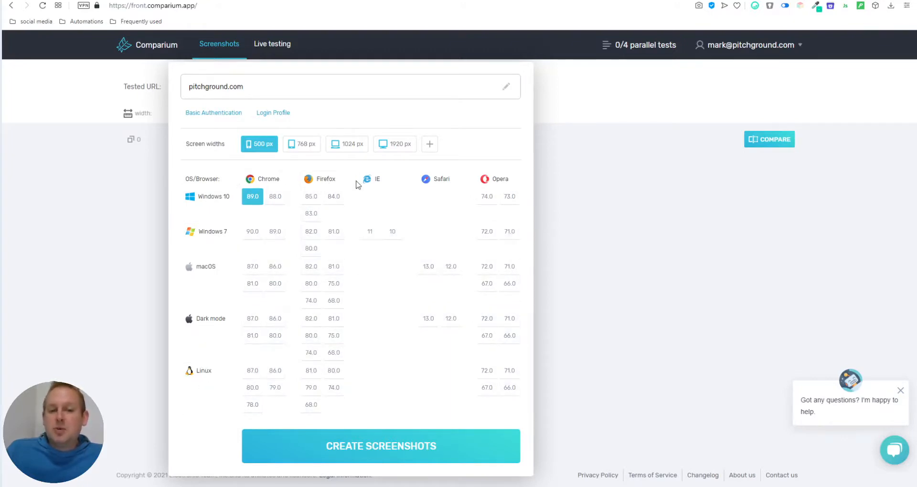
pyautogui.moveTo(521, 190)
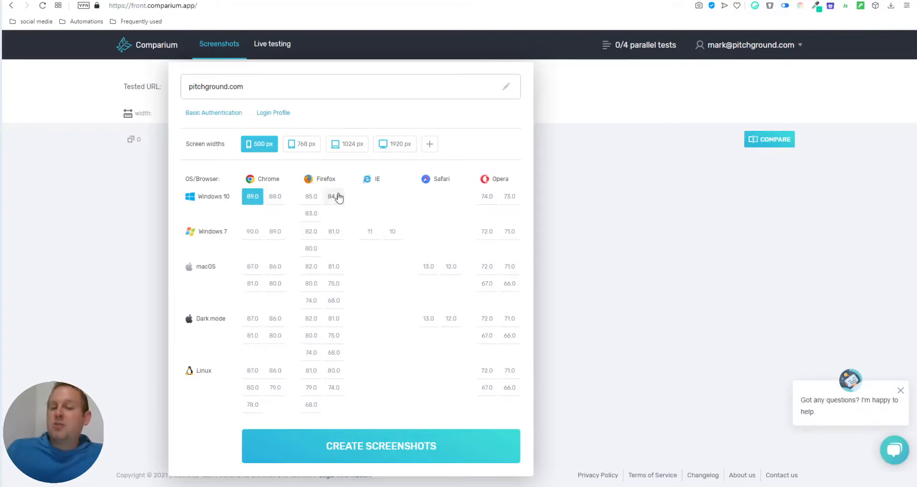
pyautogui.moveTo(471, 183)
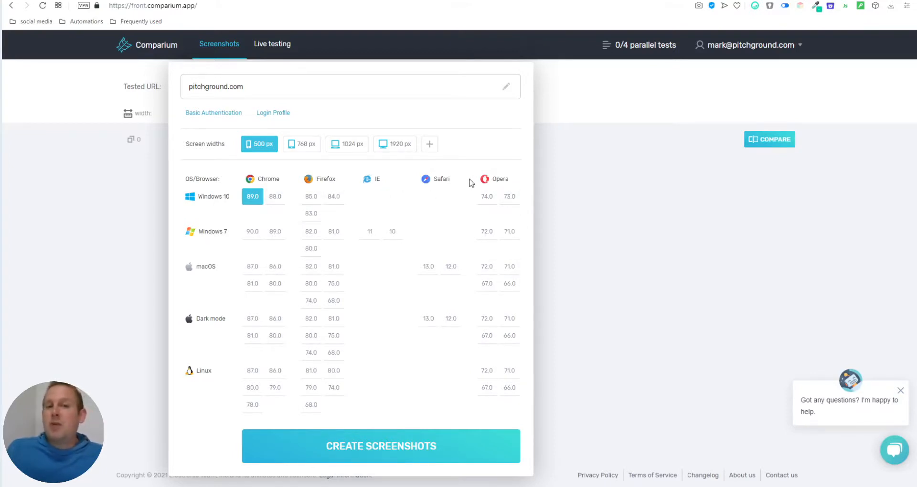
pyautogui.moveTo(139, 166)
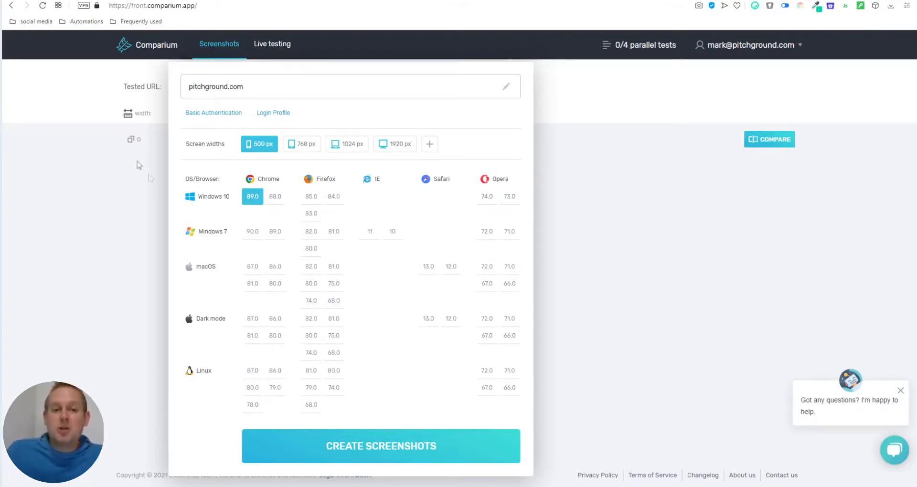
pyautogui.moveTo(408, 277)
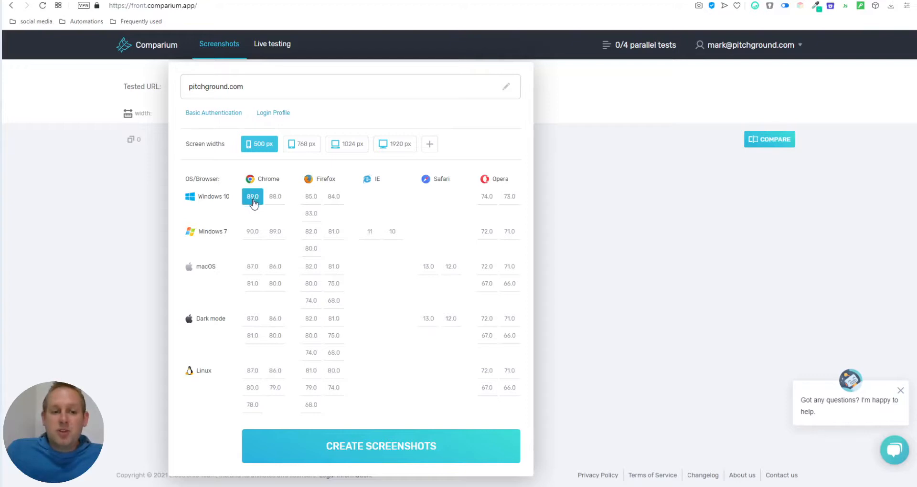
pyautogui.moveTo(381, 445)
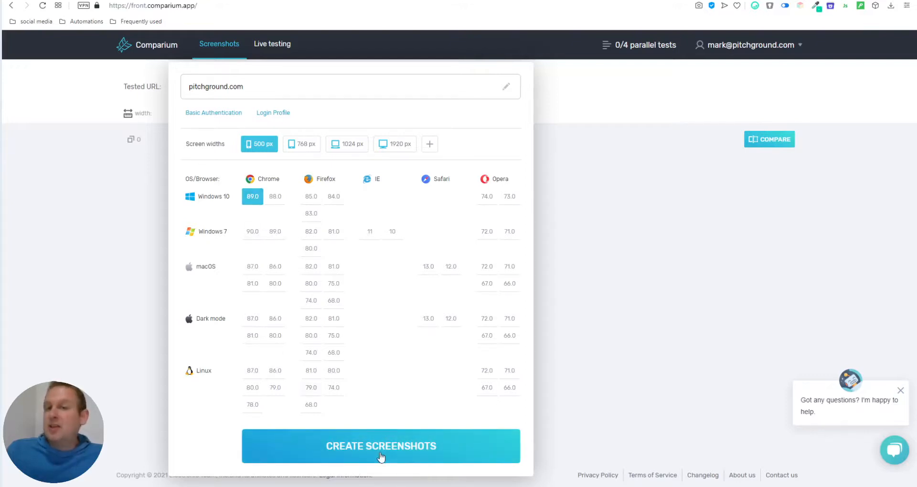
# - Generate the Windows 10 Chrome 89 screenshot at 500 px and view it full size
pyautogui.click(381, 446)
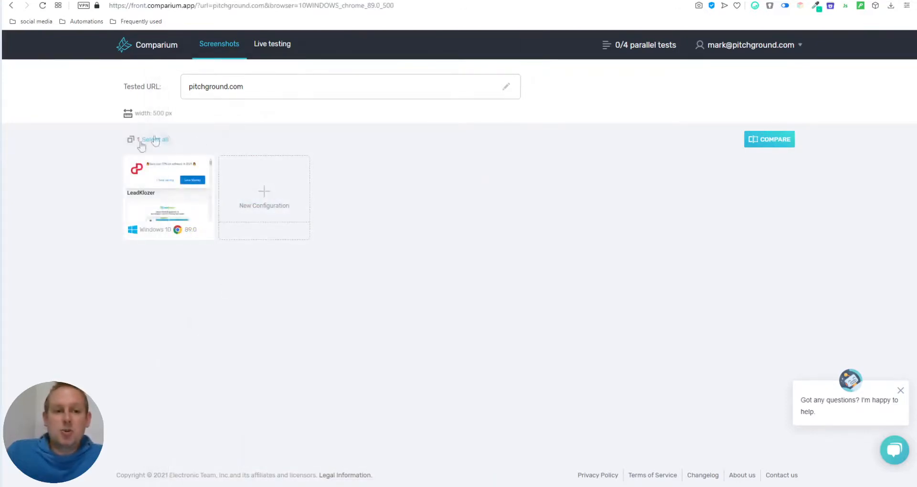
pyautogui.moveTo(244, 339)
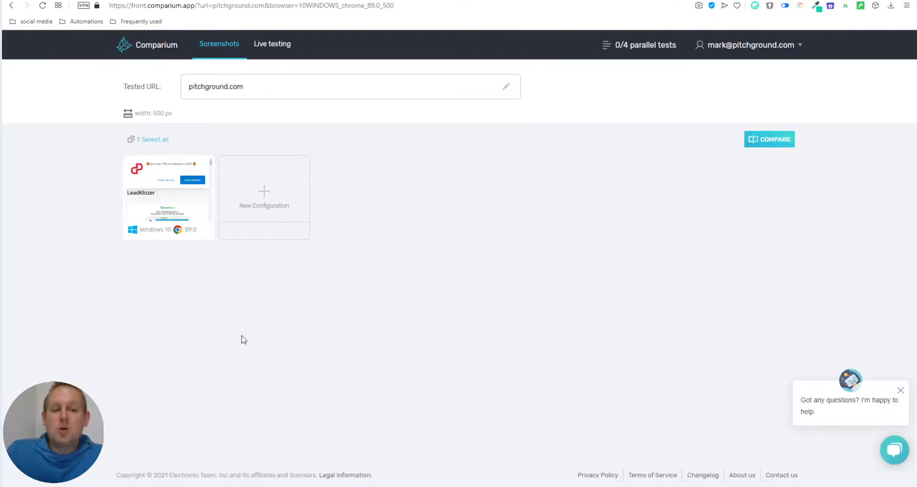
pyautogui.moveTo(169, 193)
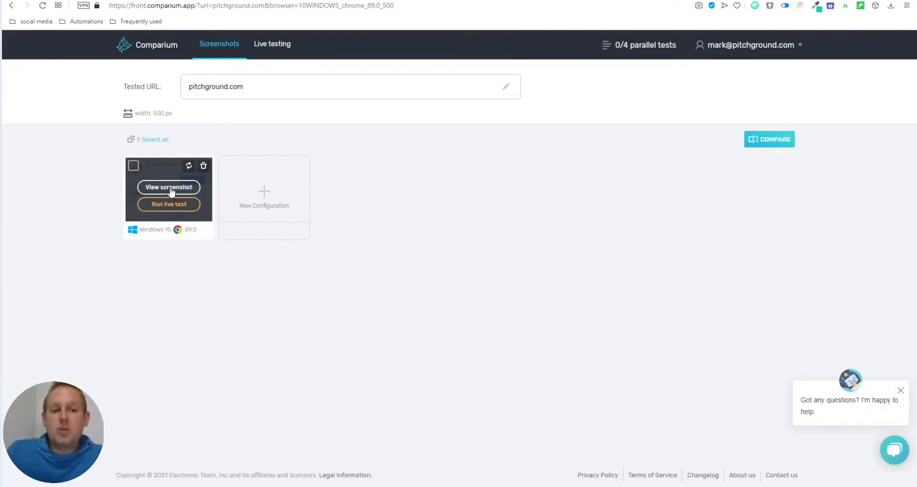
pyautogui.click(169, 187)
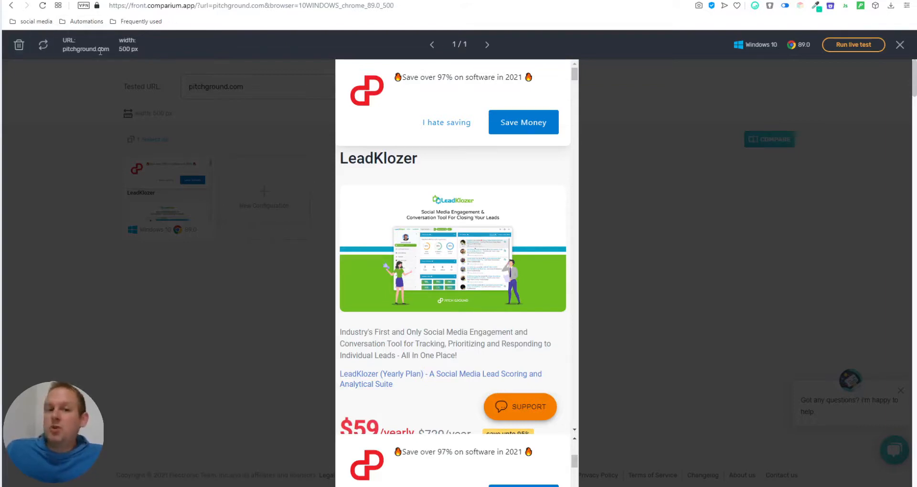
pyautogui.moveTo(408, 190)
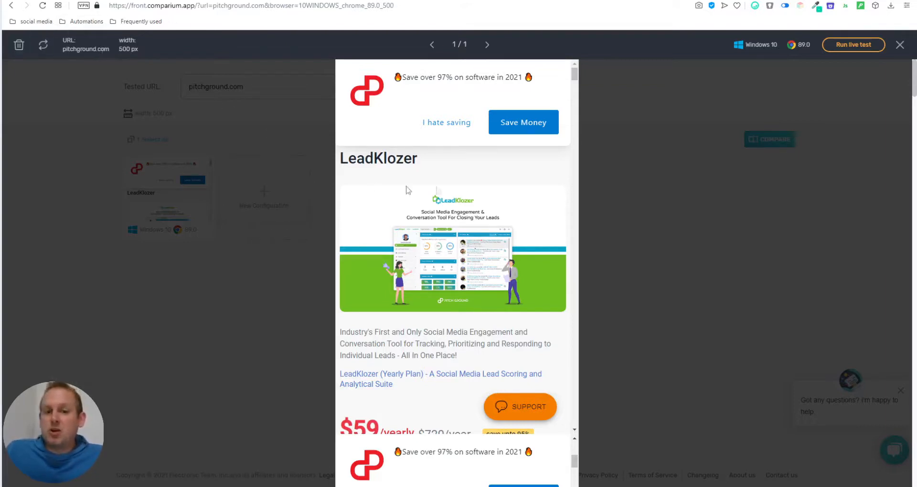
# - Scroll the LeadKlozer page capture down to the Contact Profiles section
pyautogui.scroll(-3)
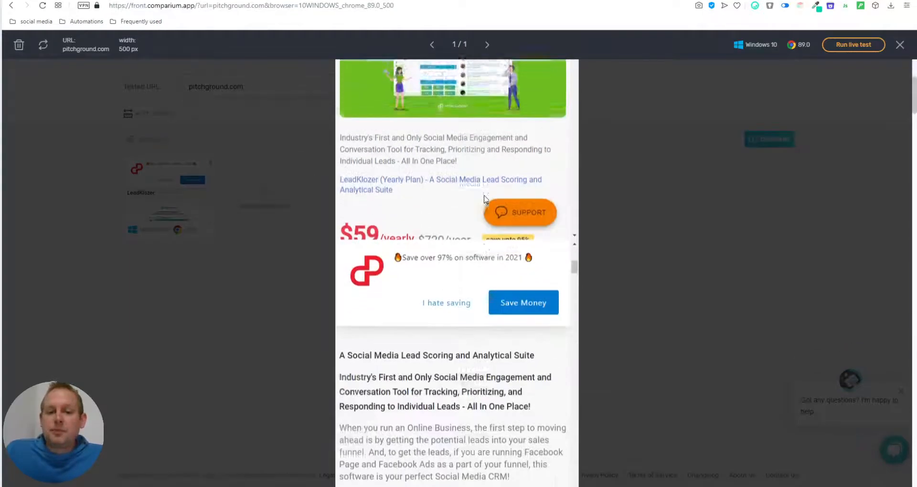
pyautogui.scroll(-3)
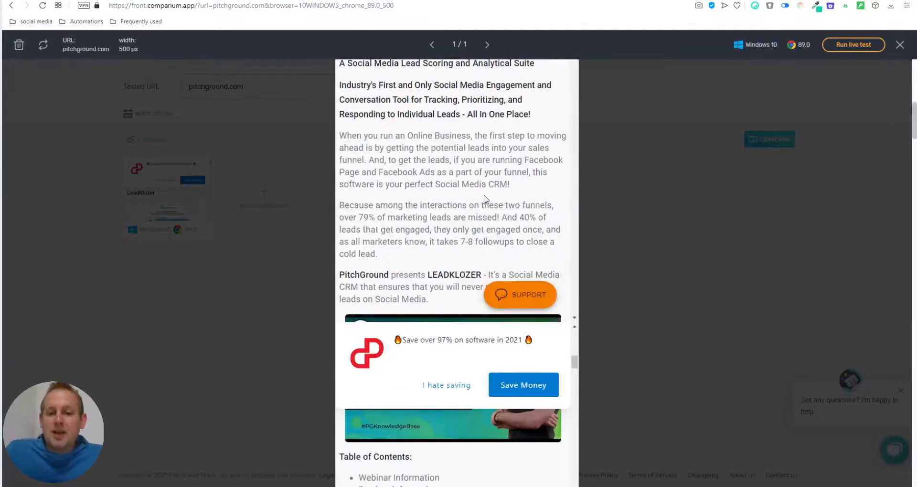
pyautogui.scroll(-3)
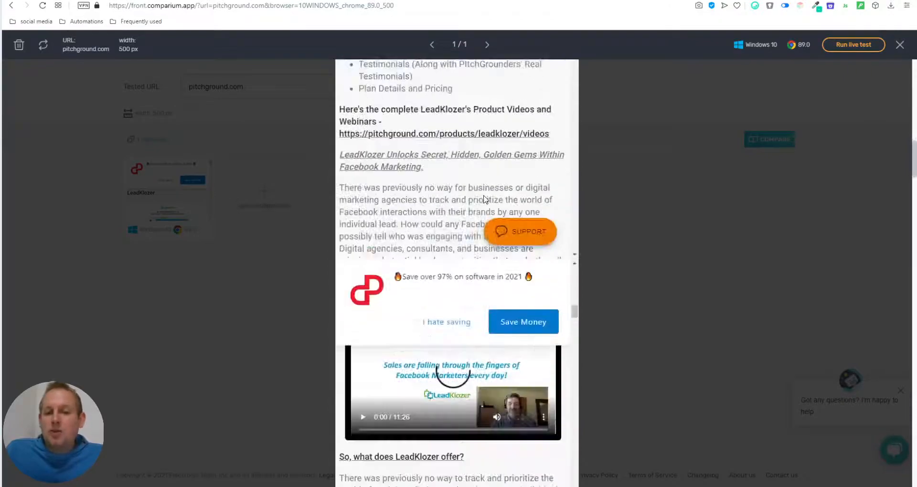
pyautogui.scroll(-3)
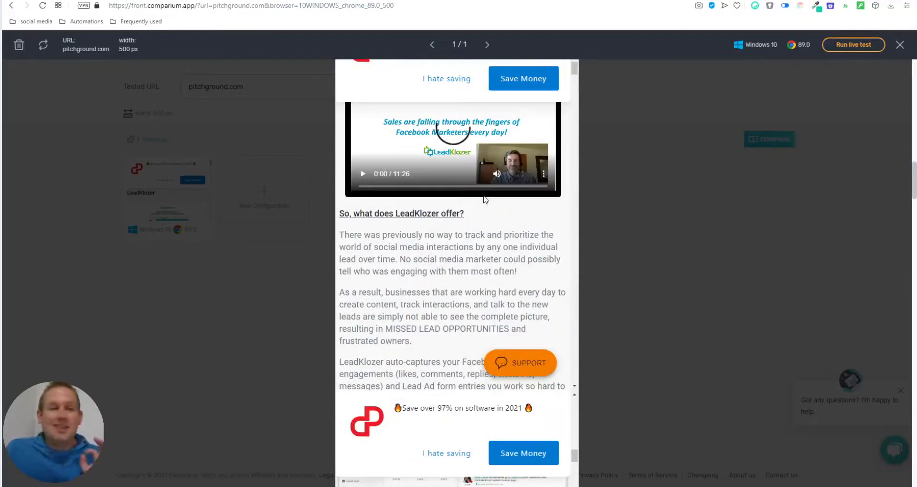
pyautogui.scroll(-3)
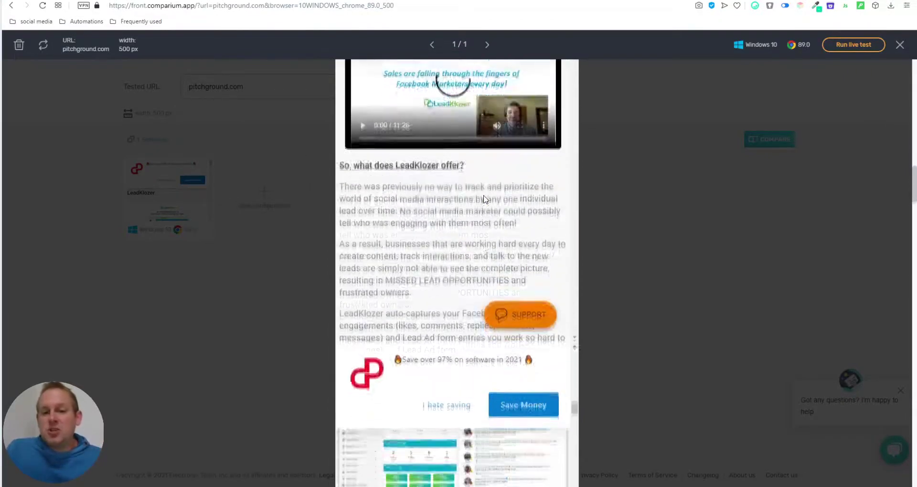
pyautogui.scroll(-3)
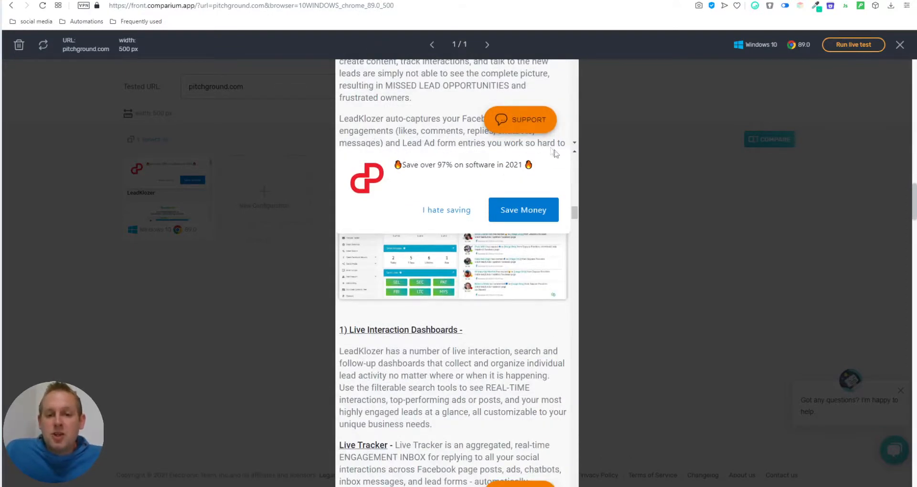
pyautogui.scroll(-3)
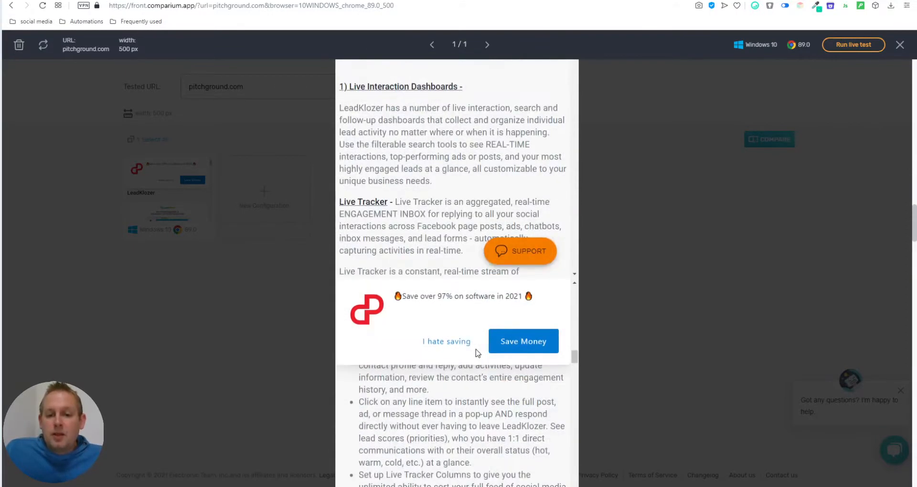
pyautogui.scroll(-3)
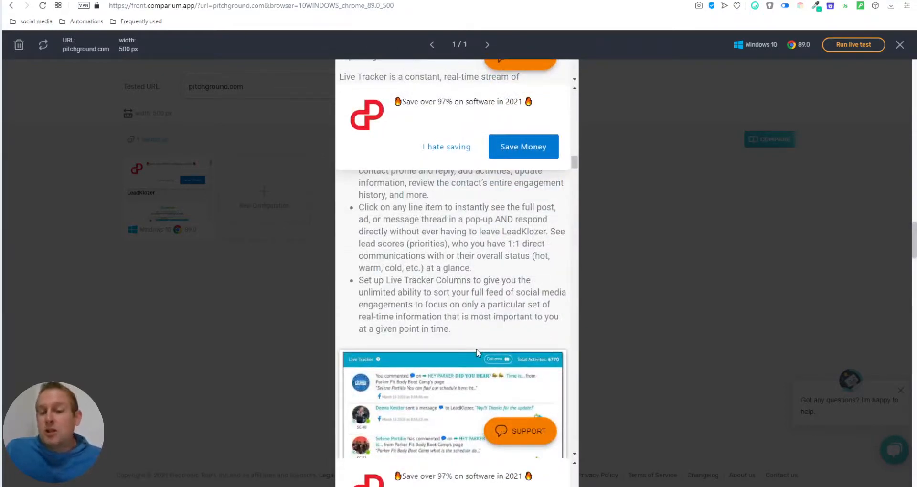
pyautogui.moveTo(459, 291)
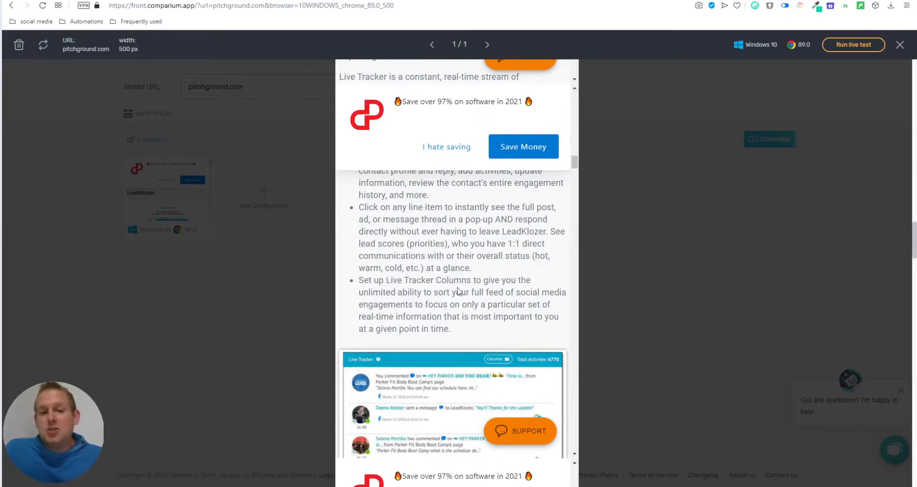
pyautogui.scroll(-3)
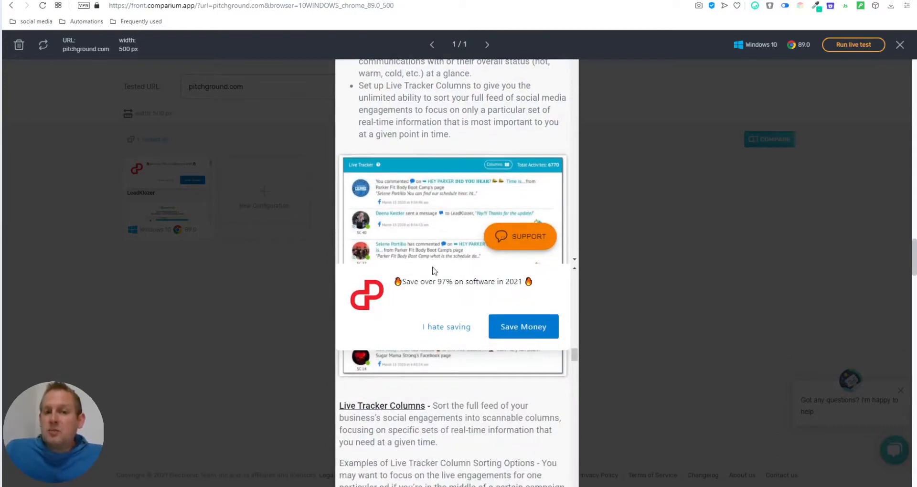
pyautogui.scroll(-3)
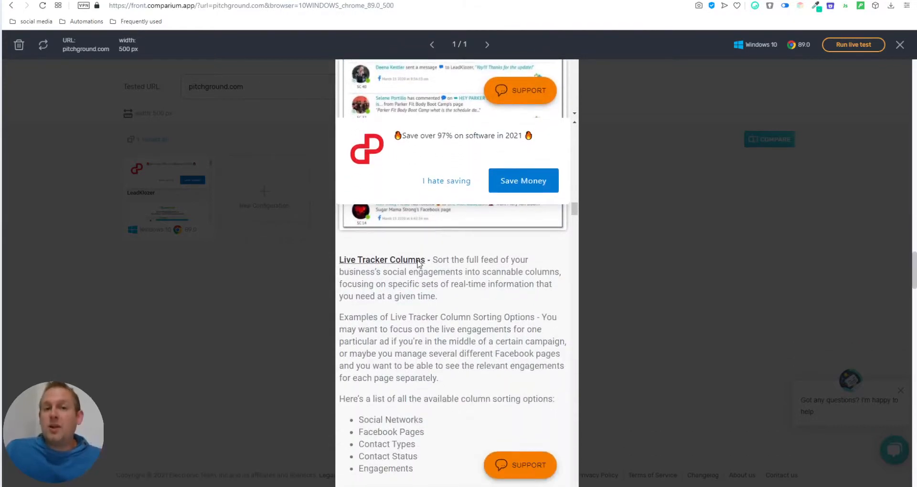
pyautogui.scroll(-3)
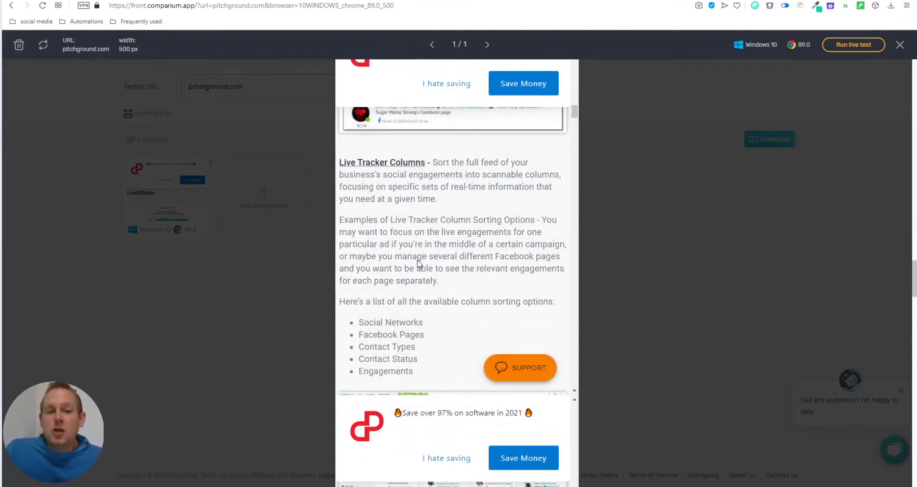
pyautogui.scroll(-3)
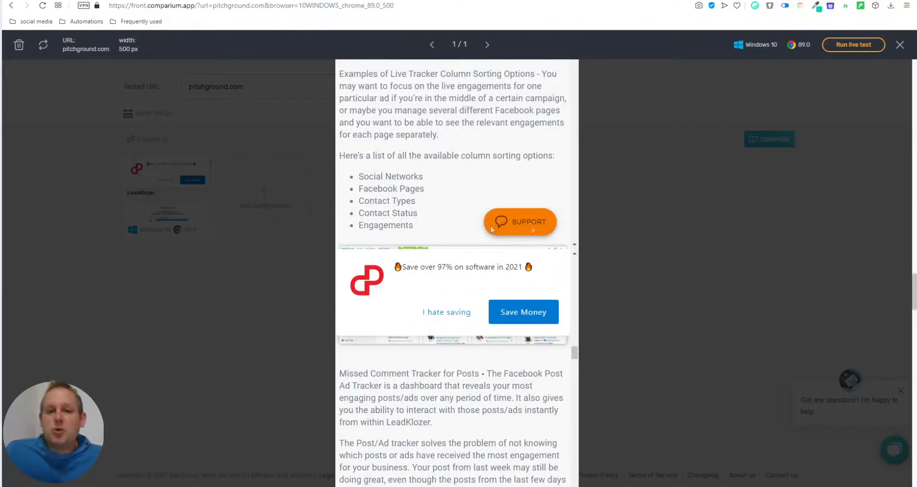
pyautogui.moveTo(526, 363)
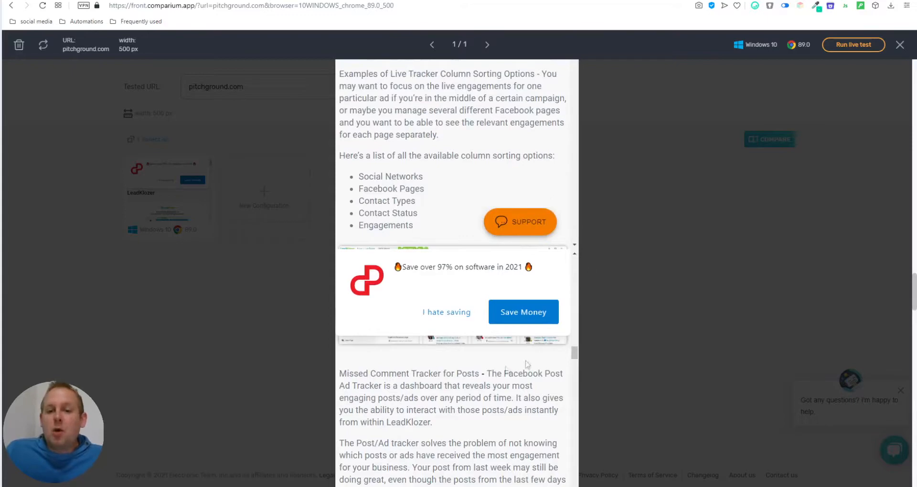
pyautogui.moveTo(477, 102)
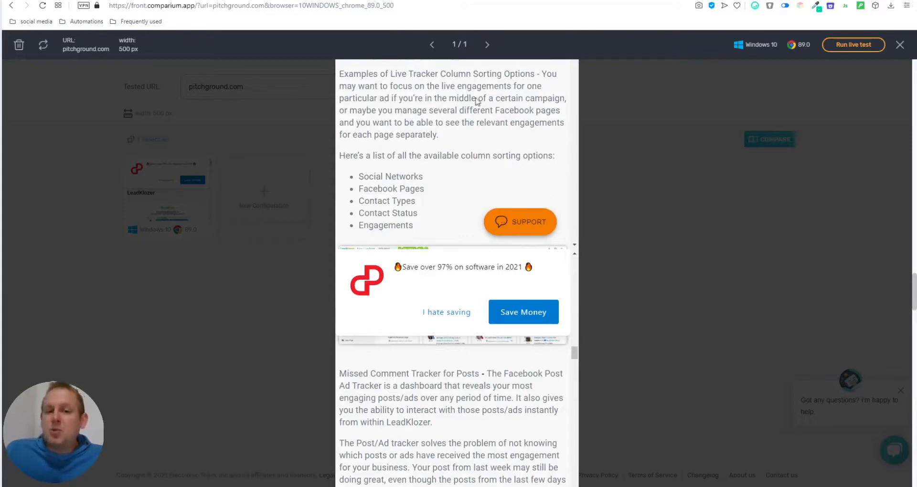
pyautogui.scroll(3)
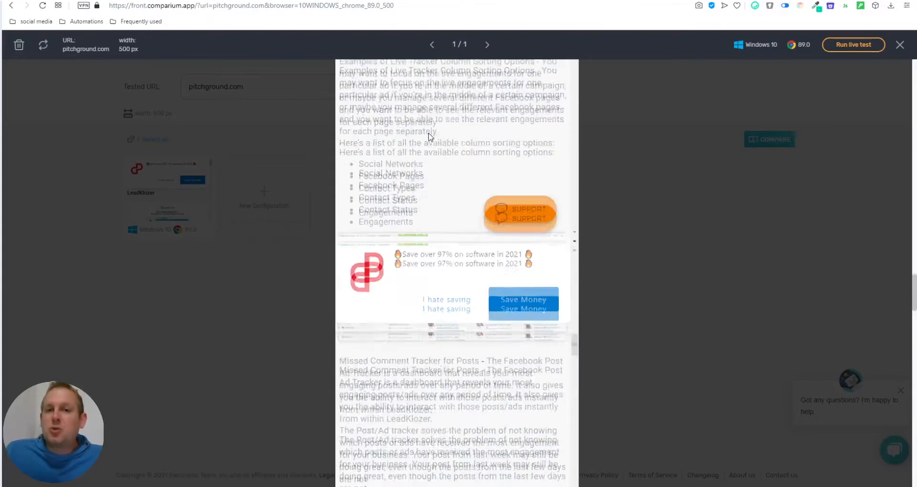
pyautogui.scroll(-3)
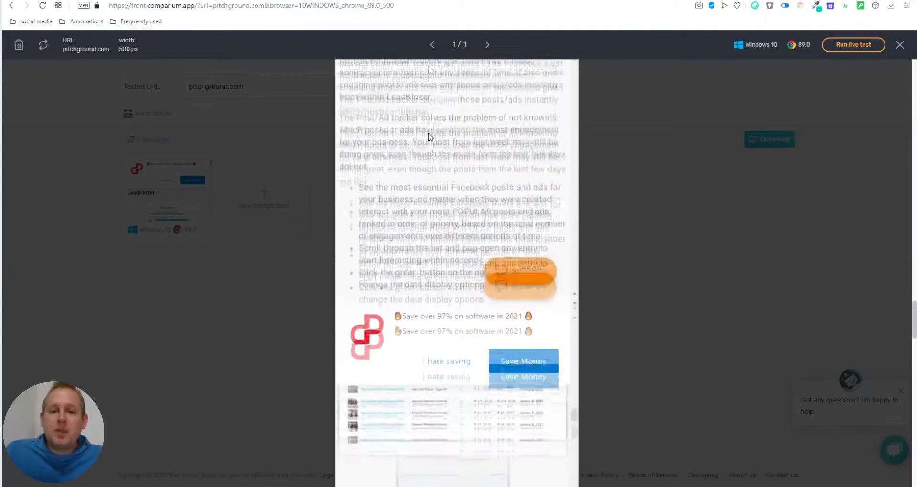
pyautogui.scroll(-3)
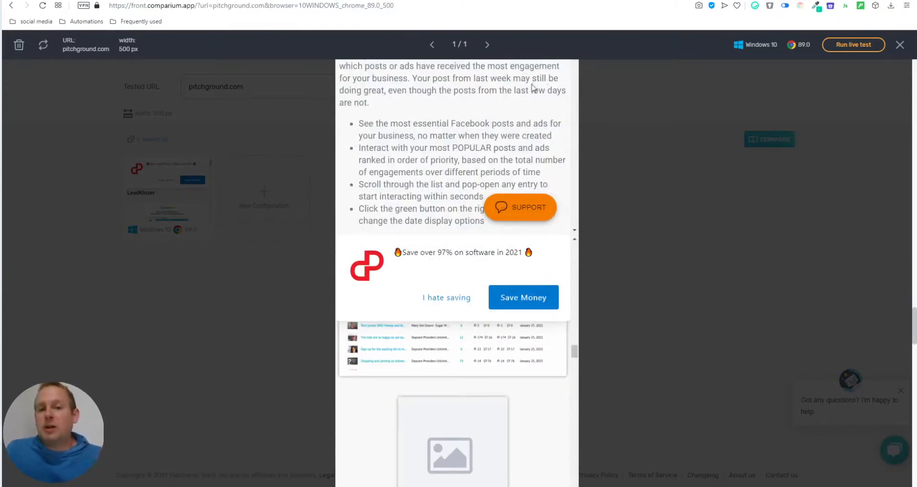
pyautogui.moveTo(506, 248)
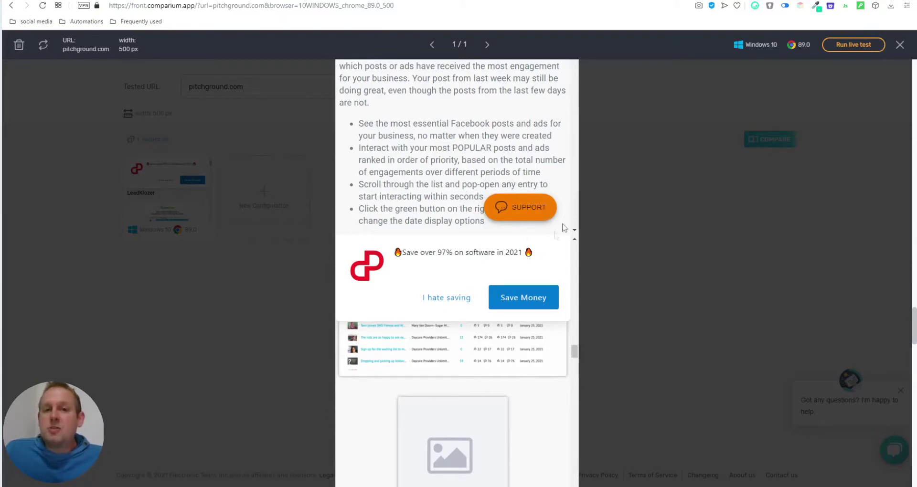
pyautogui.moveTo(529, 211)
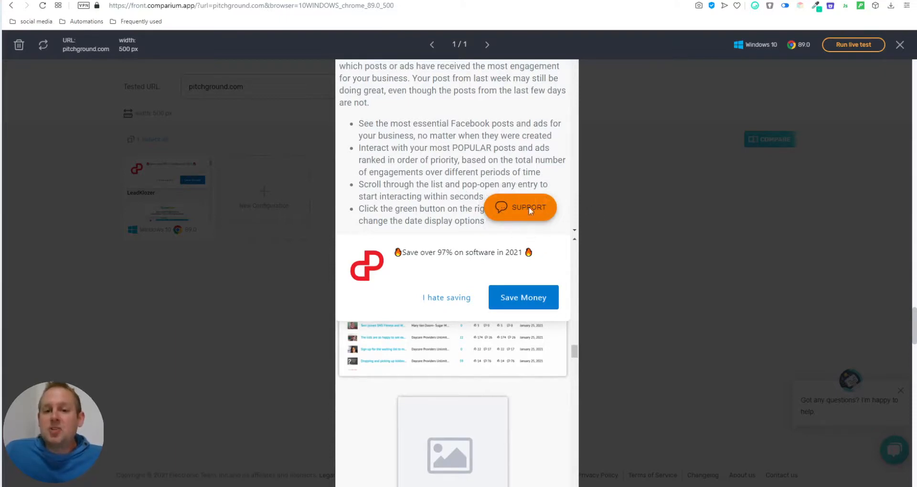
pyautogui.moveTo(436, 288)
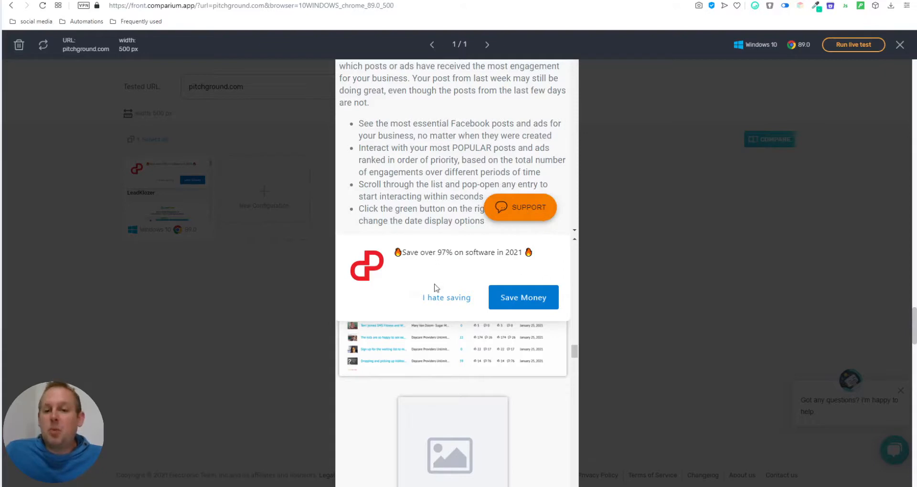
pyautogui.scroll(-3)
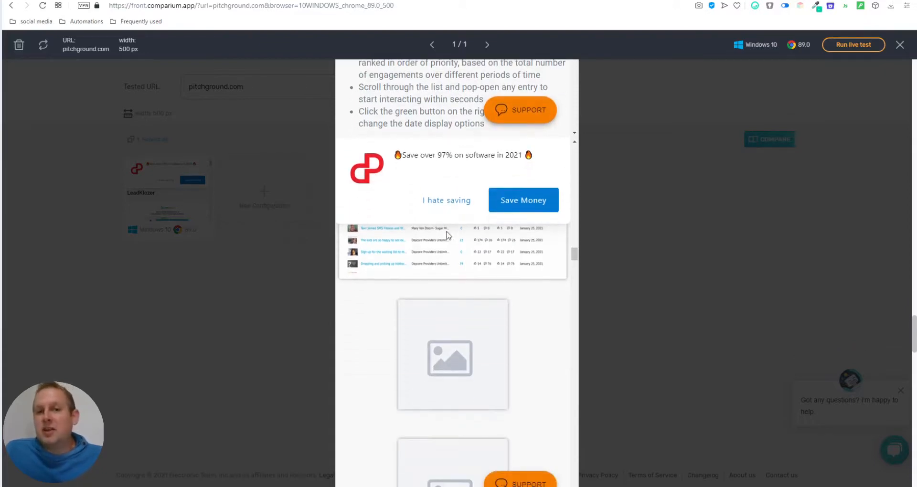
pyautogui.moveTo(447, 223)
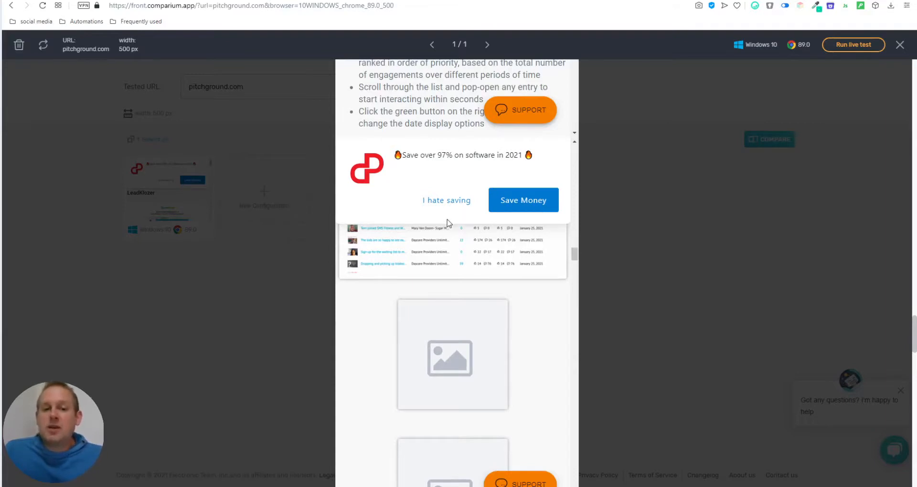
pyautogui.scroll(-3)
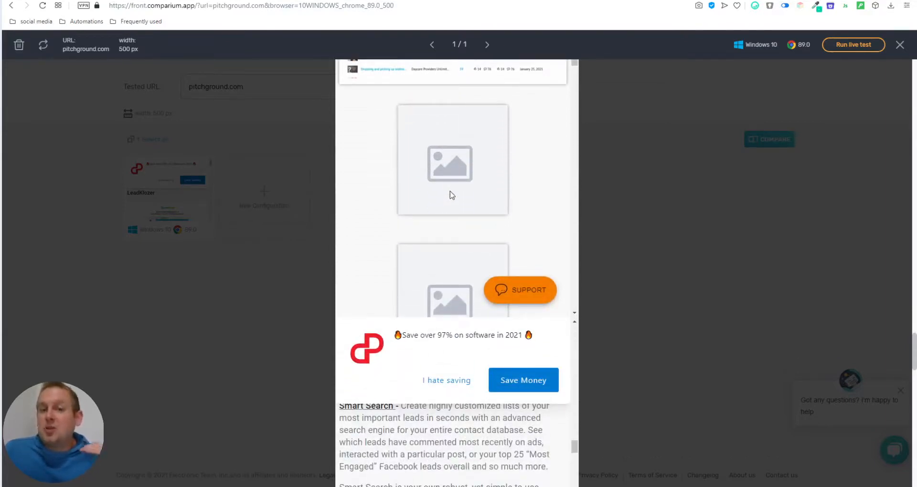
pyautogui.scroll(-3)
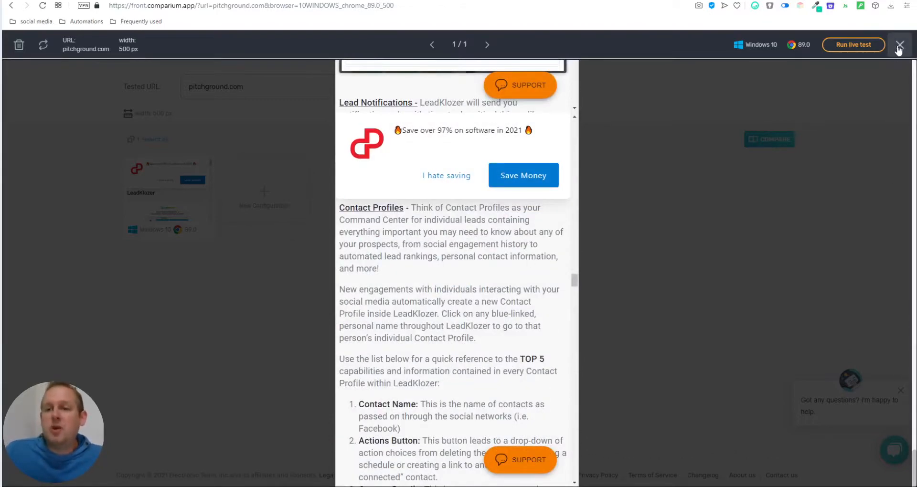
# - Close the viewer and add a Safari 13.0 on macOS screenshot configuration
pyautogui.click(900, 45)
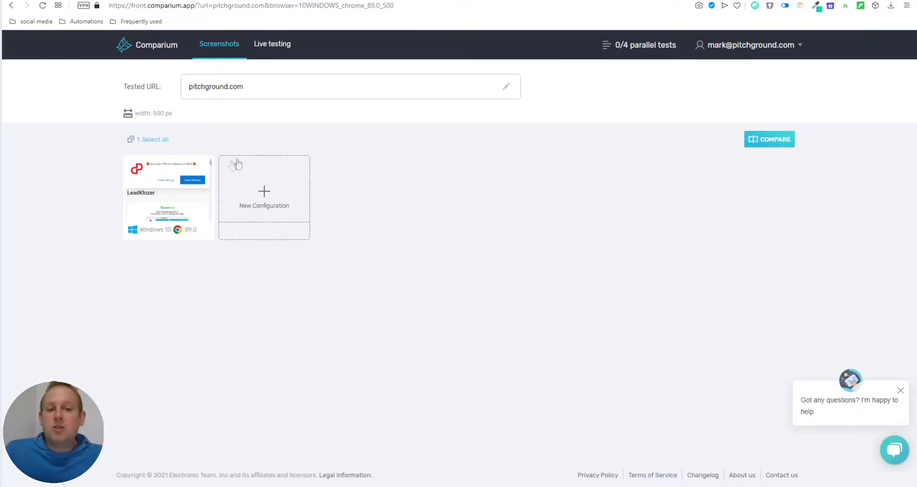
pyautogui.click(264, 193)
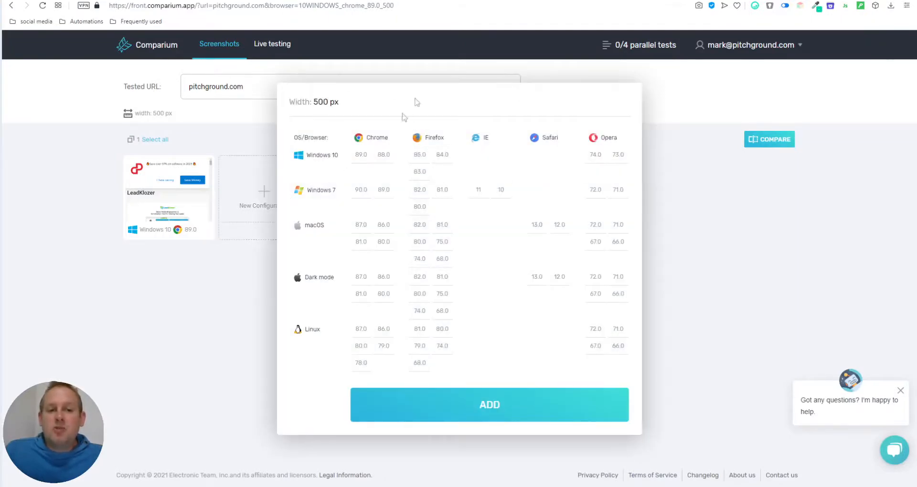
pyautogui.moveTo(327, 229)
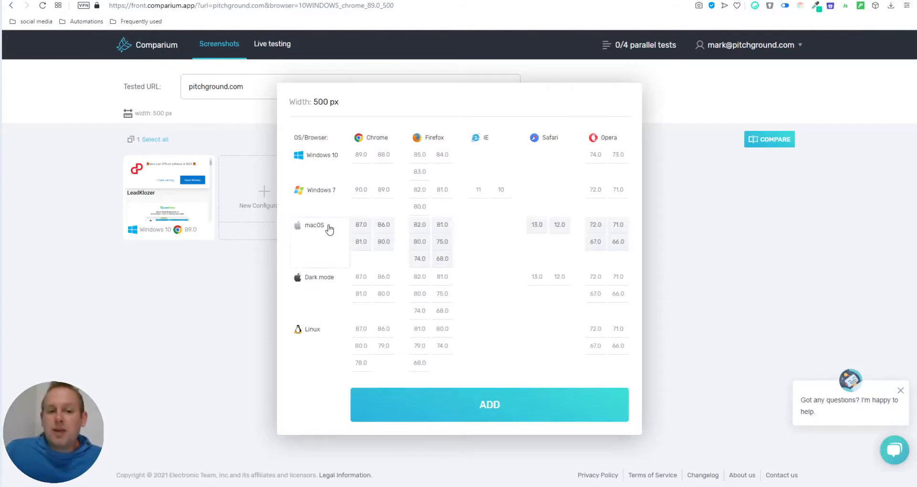
pyautogui.moveTo(404, 225)
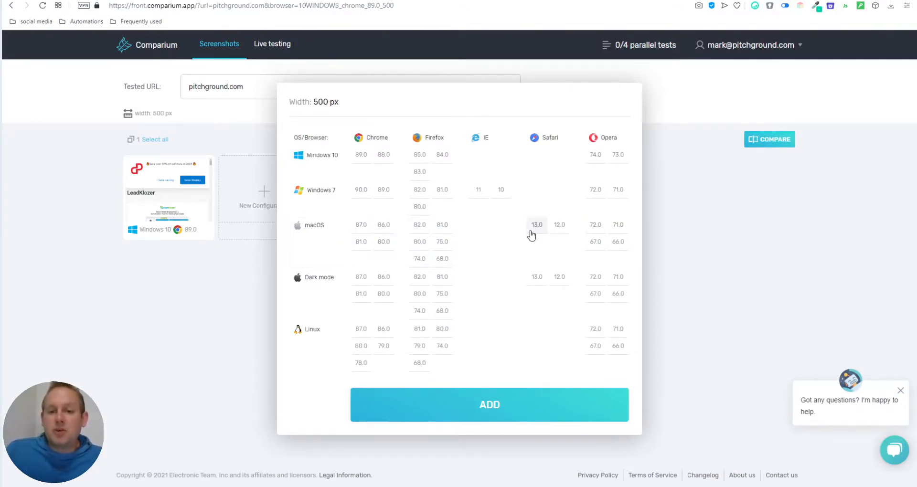
pyautogui.click(489, 404)
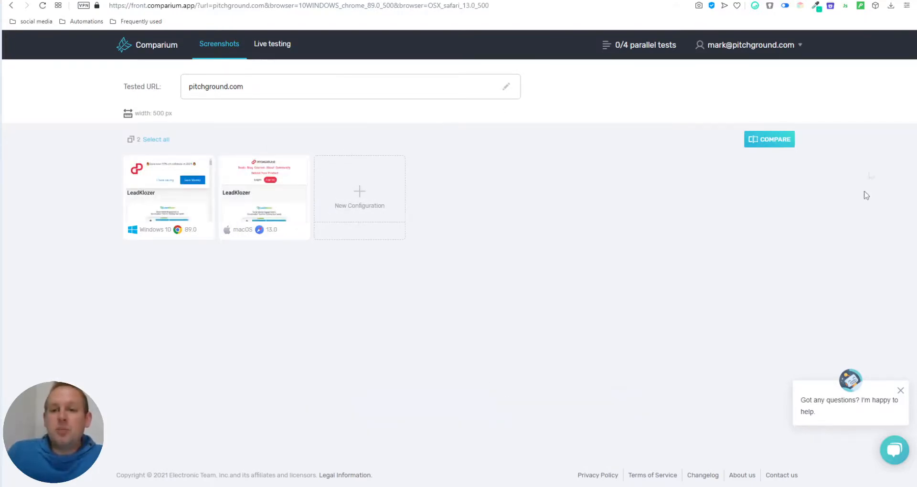
pyautogui.moveTo(836, 62)
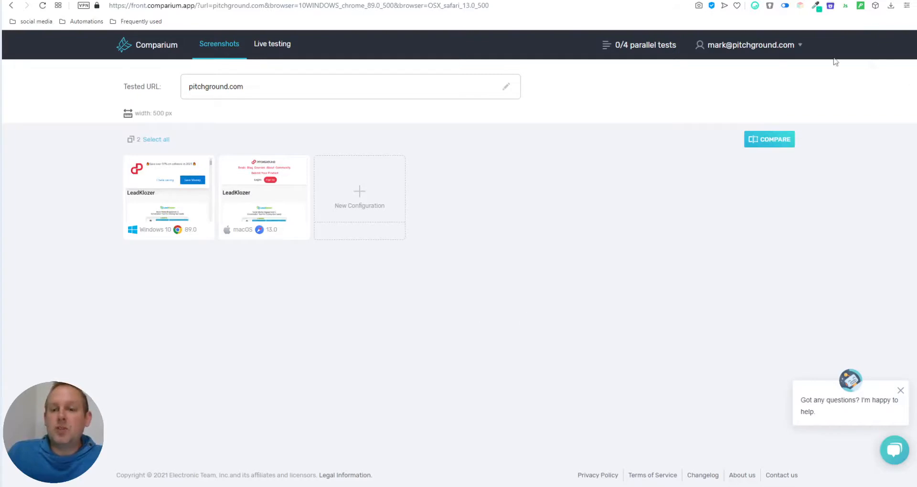
# - Compare both captures with synchronized scrolling, down to 'So, what does LeadKlozer offer?'
pyautogui.click(769, 139)
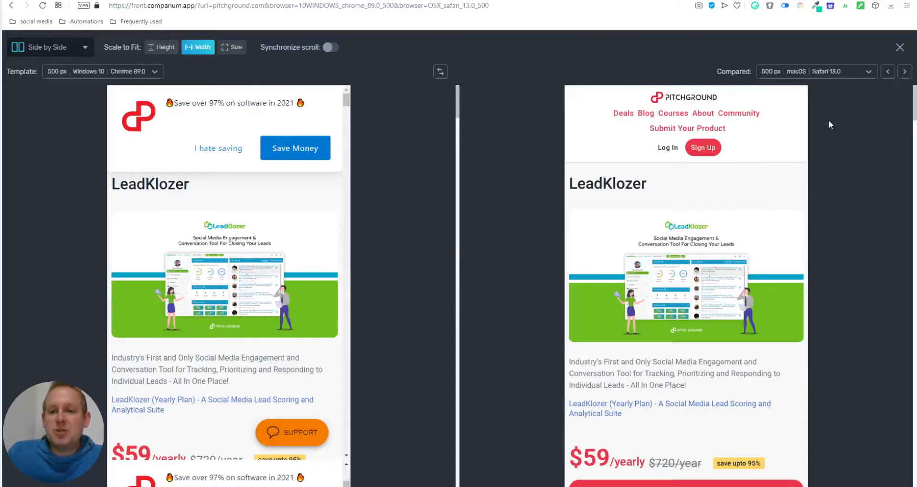
pyautogui.moveTo(401, 157)
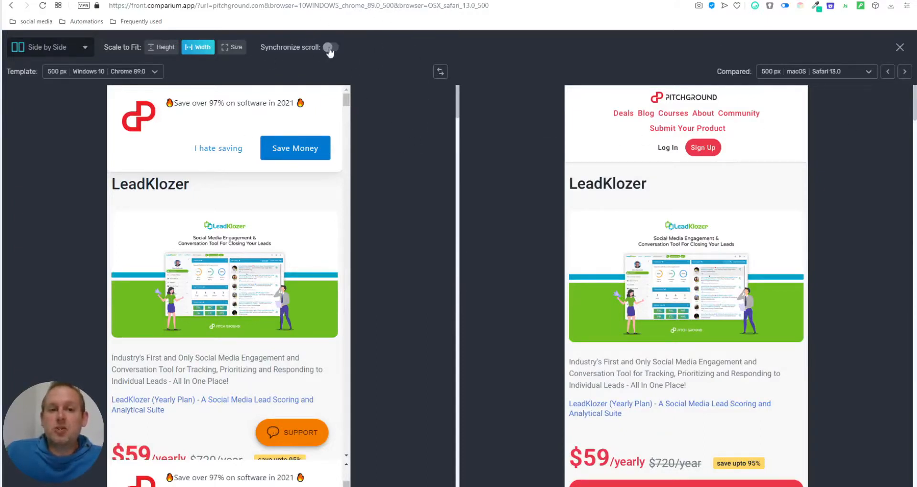
pyautogui.click(331, 47)
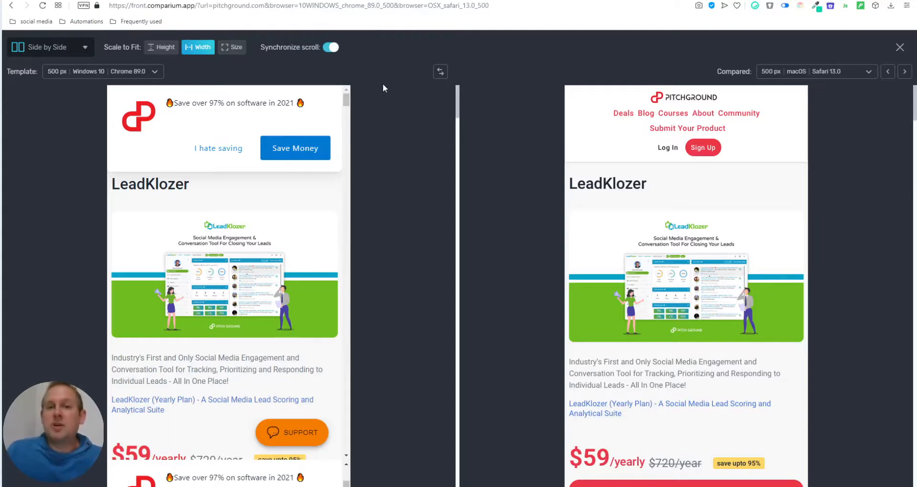
pyautogui.moveTo(395, 90)
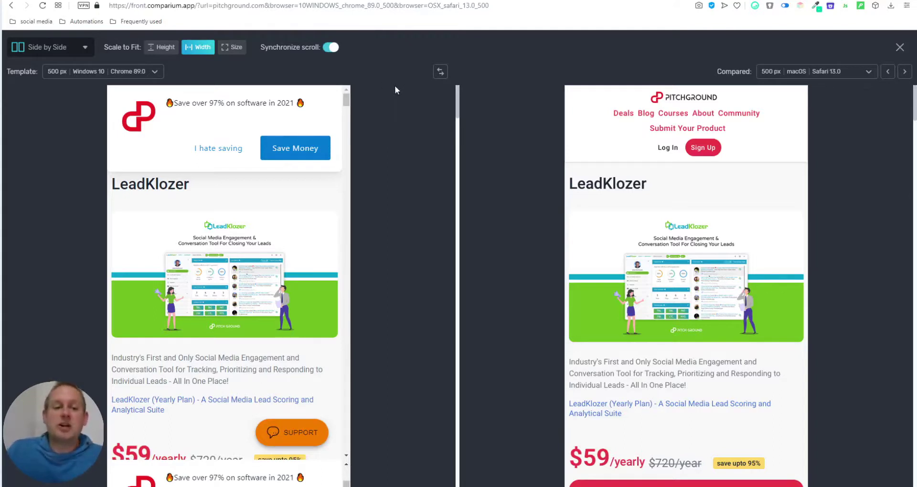
pyautogui.moveTo(376, 195)
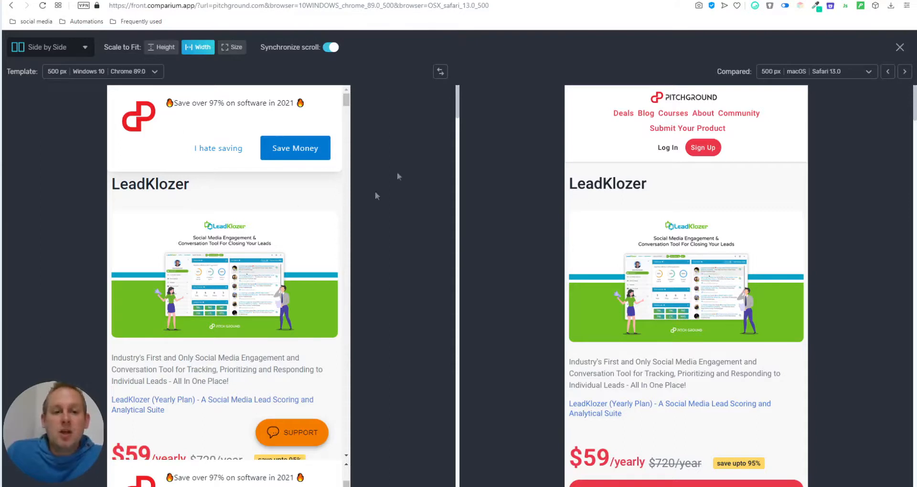
pyautogui.moveTo(94, 73)
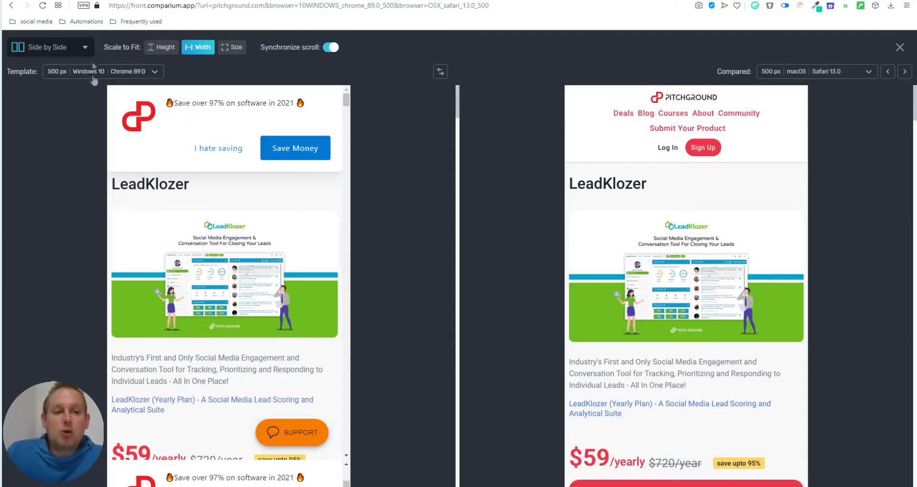
pyautogui.moveTo(238, 328)
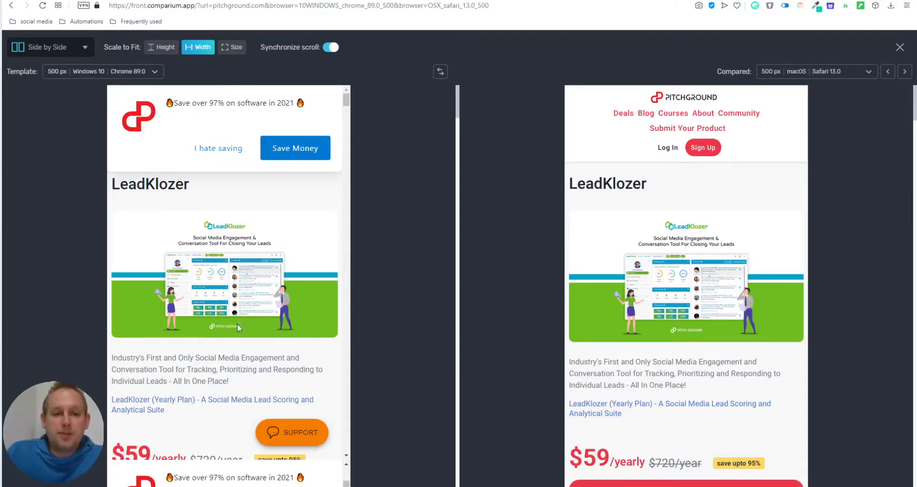
pyautogui.moveTo(331, 422)
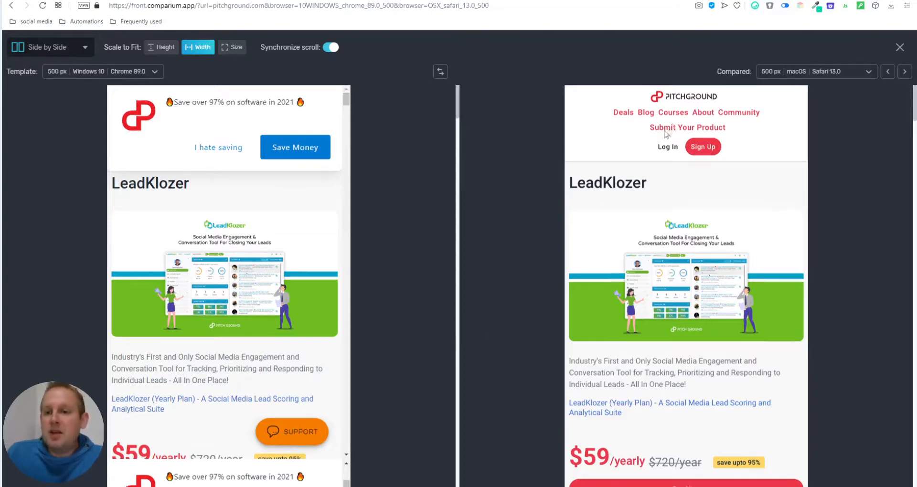
pyautogui.scroll(-3)
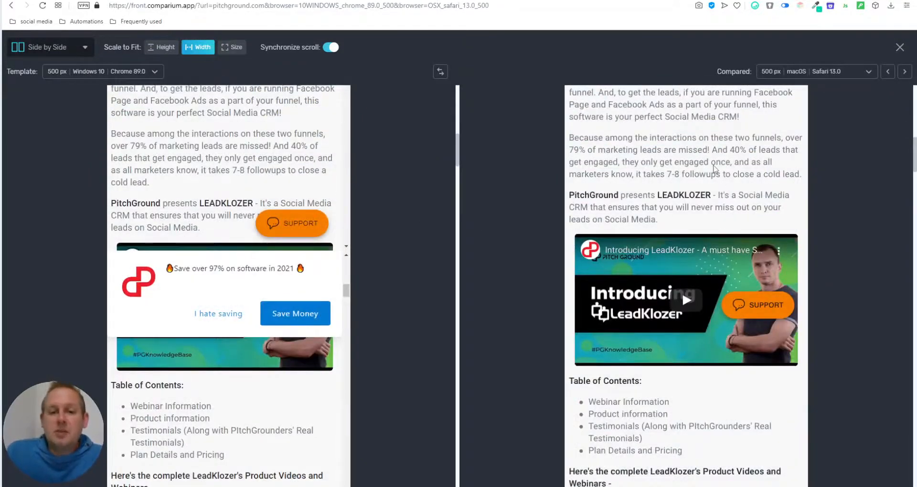
pyautogui.moveTo(284, 165)
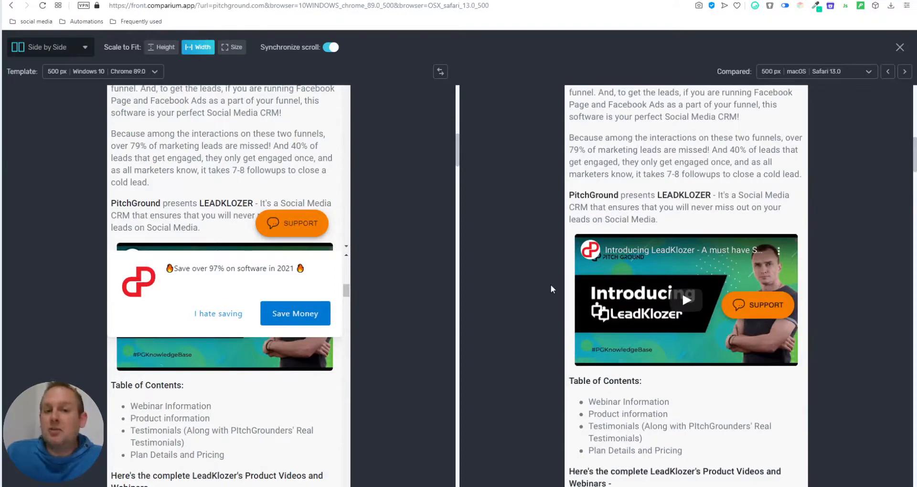
pyautogui.scroll(-3)
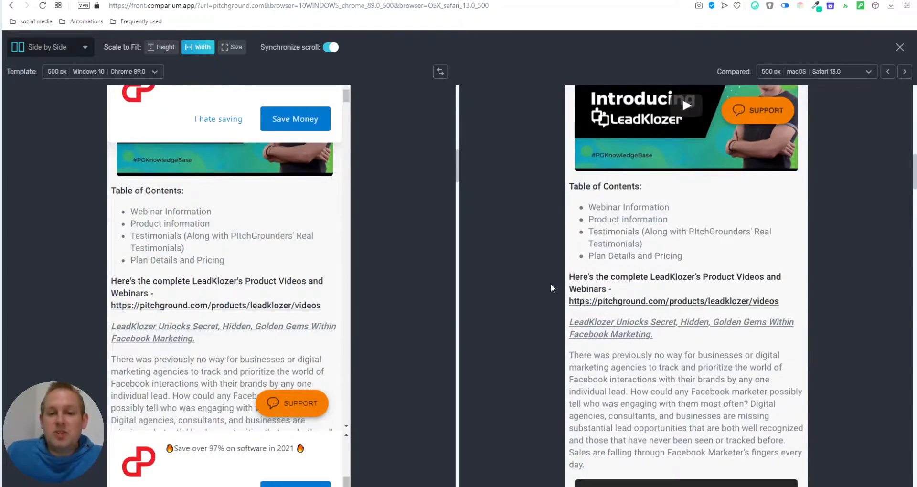
pyautogui.scroll(-3)
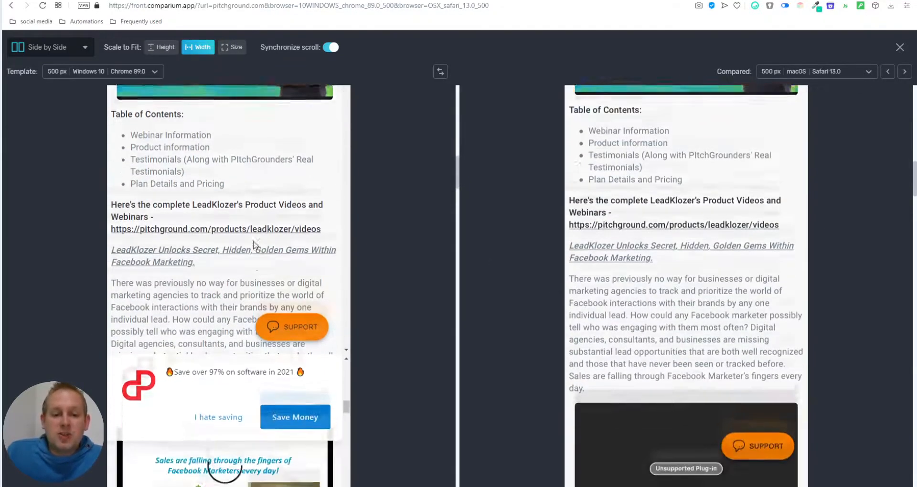
pyautogui.scroll(-3)
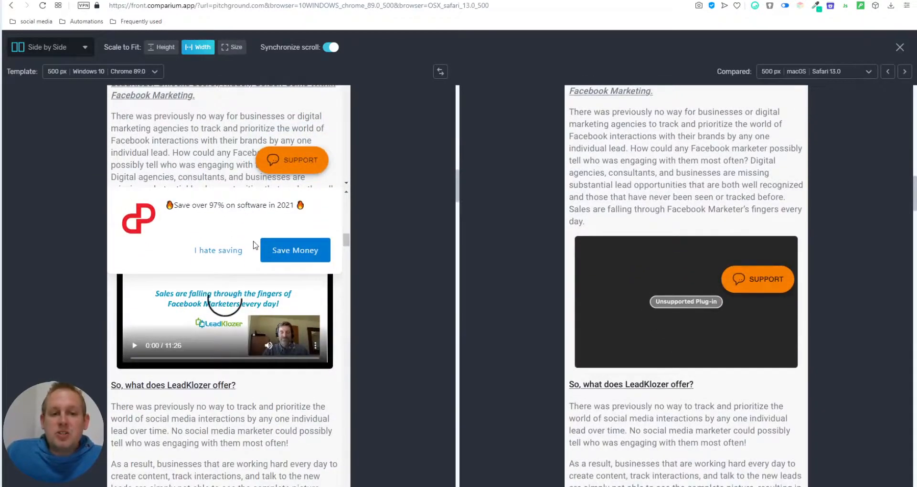
pyautogui.moveTo(23, 230)
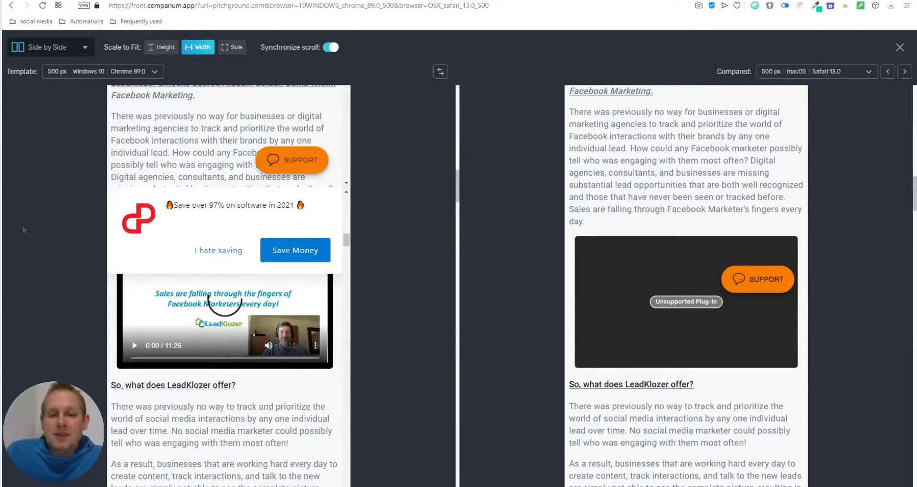
pyautogui.scroll(-3)
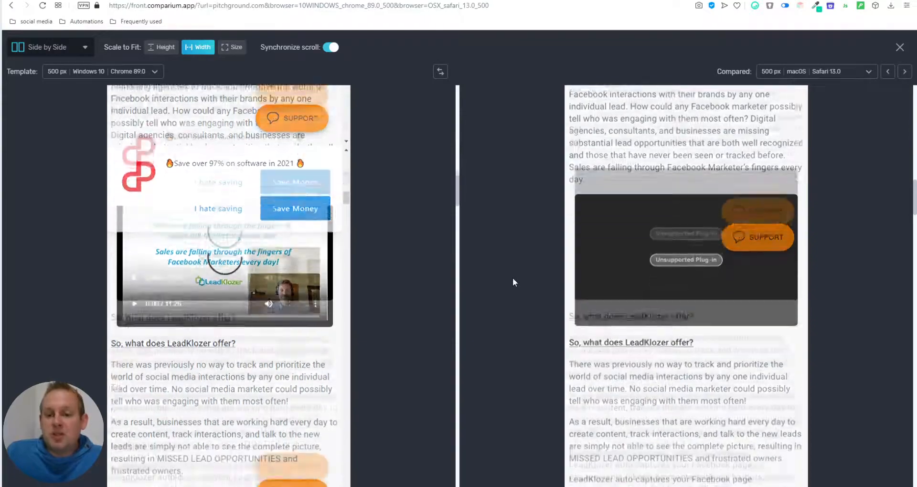
pyautogui.scroll(-3)
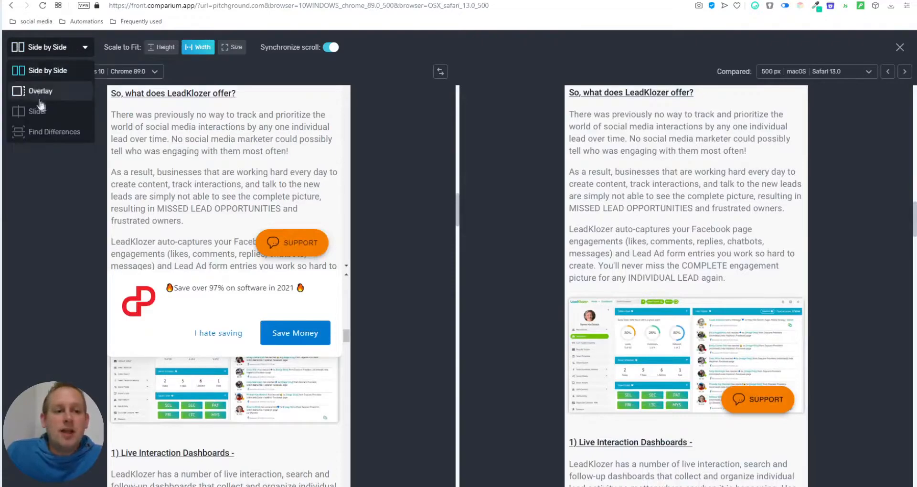
# - Overlay the Chrome and Safari captures, scroll through them, then switch to Slider mode
pyautogui.click(39, 90)
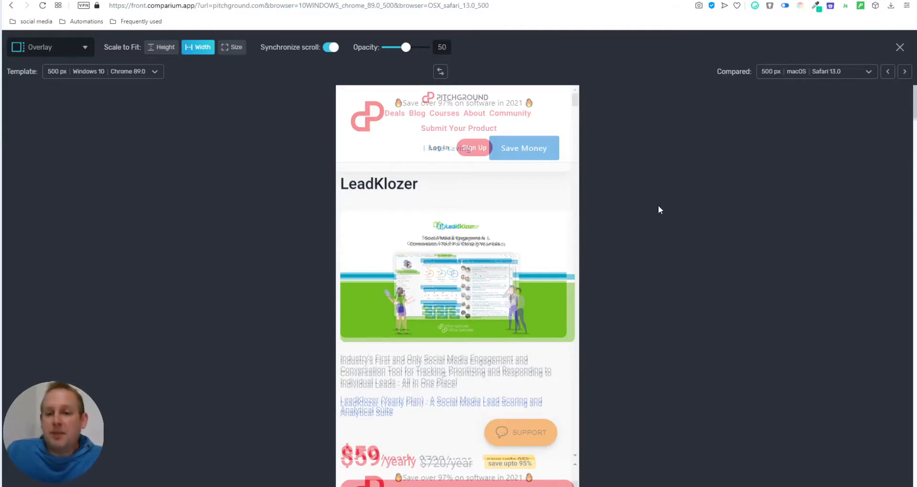
pyautogui.scroll(-3)
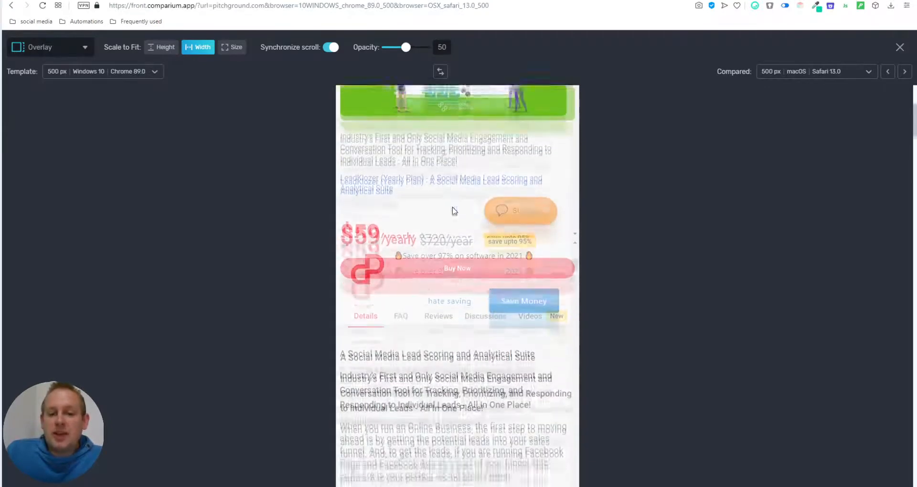
pyautogui.scroll(-3)
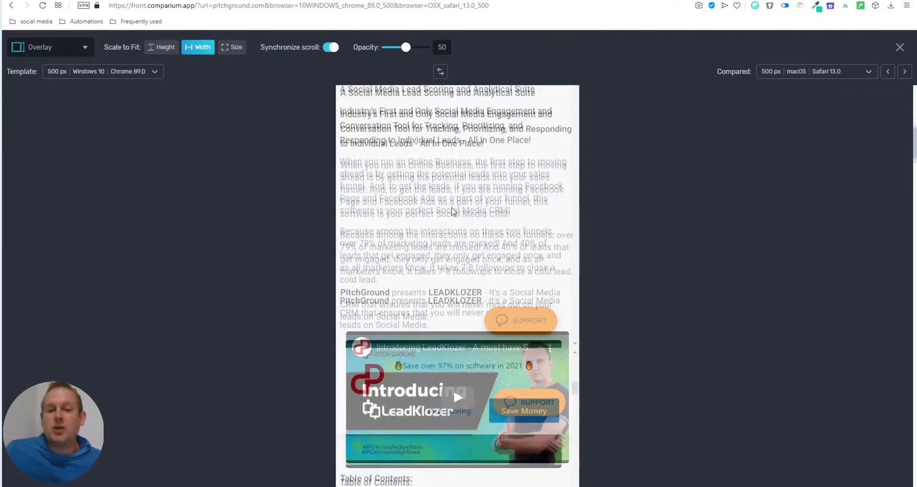
pyautogui.moveTo(388, 143)
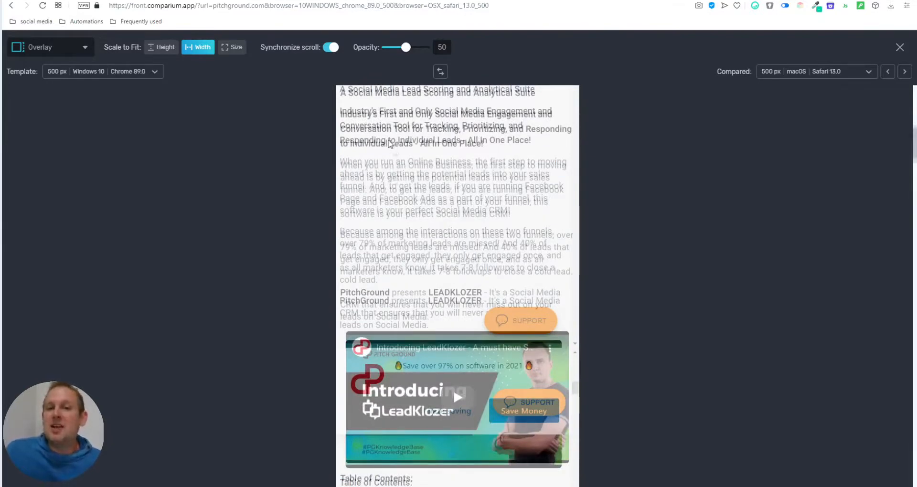
pyautogui.moveTo(470, 218)
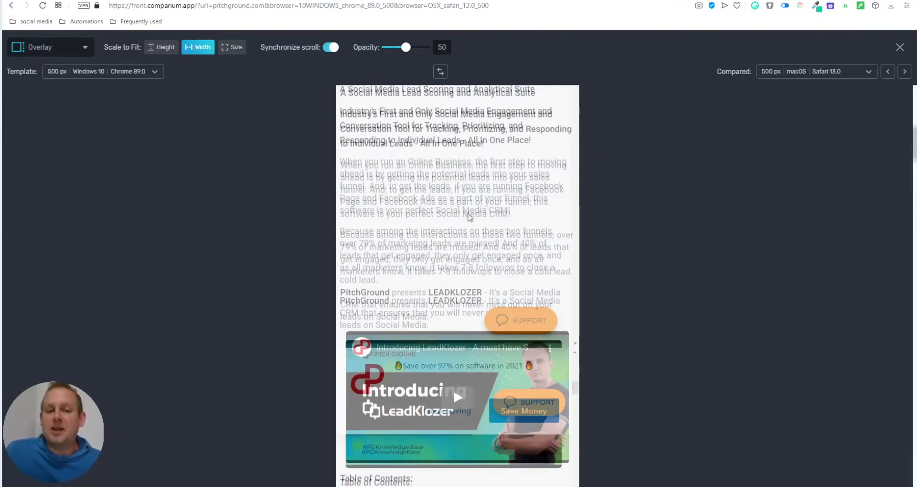
pyautogui.scroll(-3)
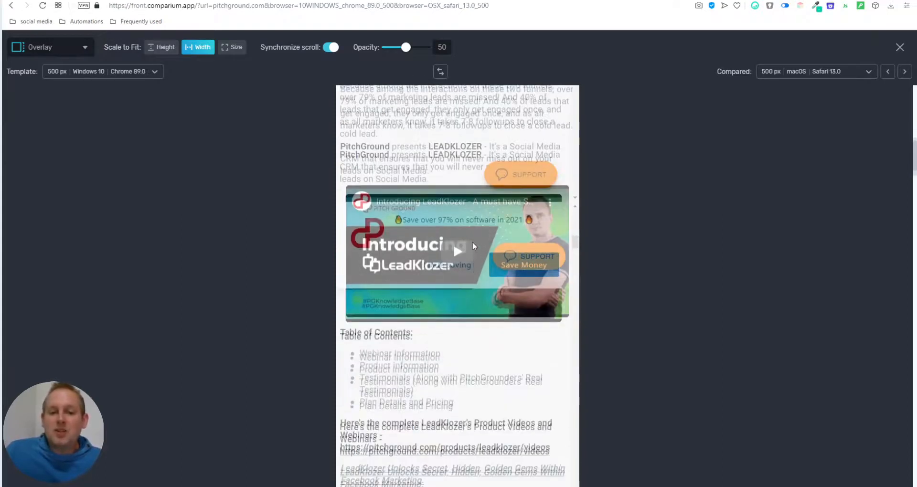
pyautogui.moveTo(520, 196)
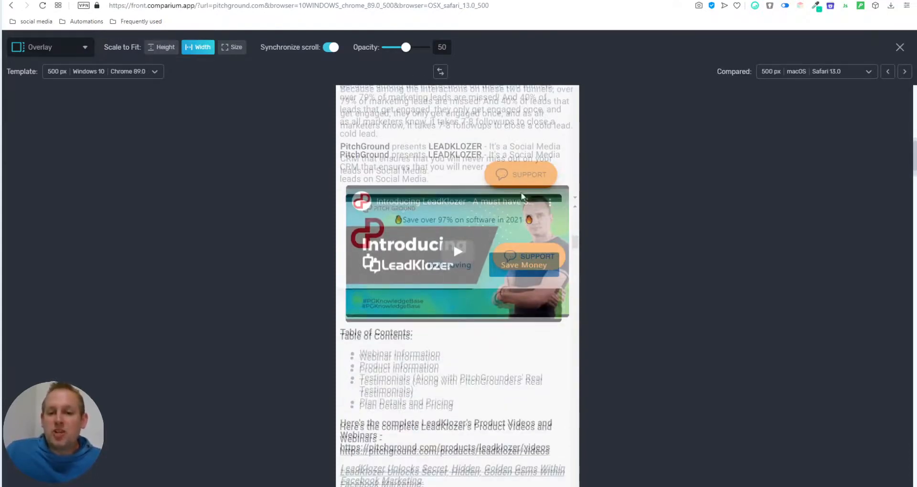
pyautogui.moveTo(531, 231)
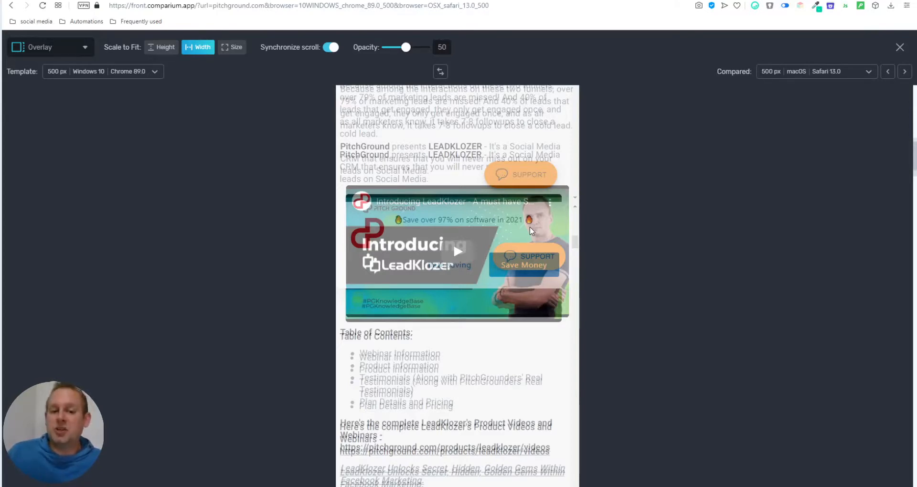
pyautogui.scroll(-3)
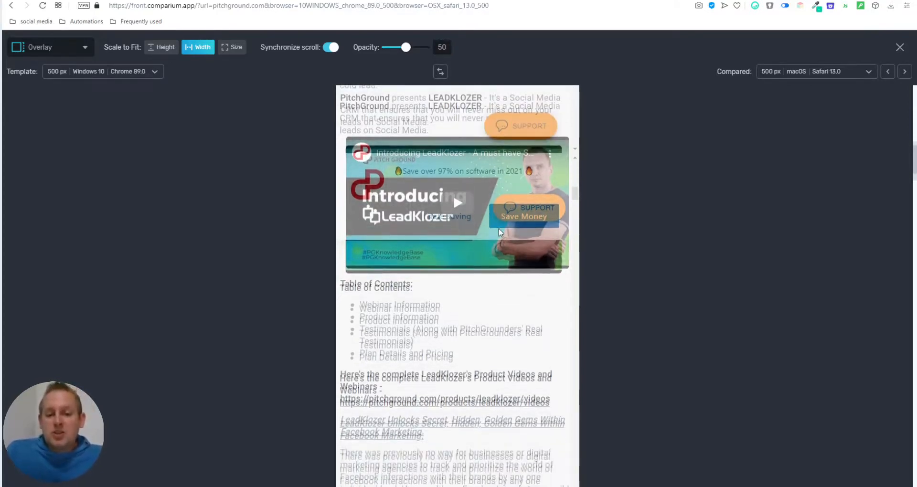
pyautogui.scroll(-3)
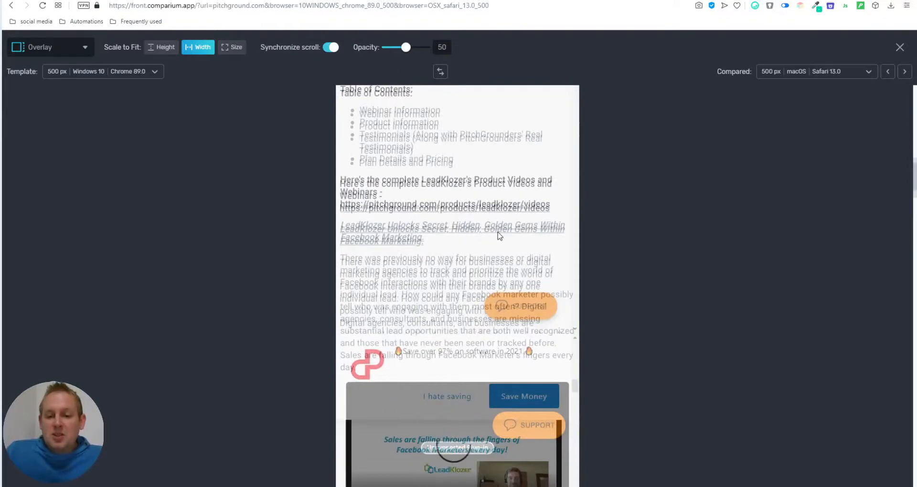
pyautogui.scroll(-3)
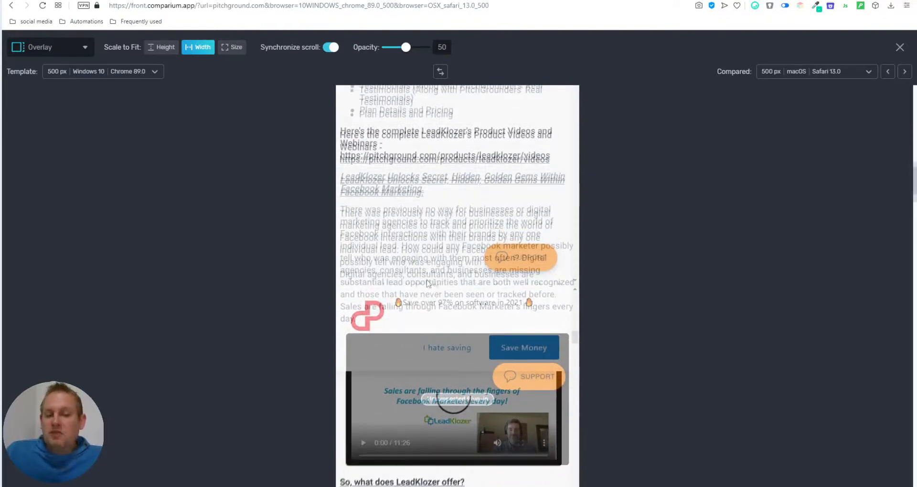
pyautogui.moveTo(544, 272)
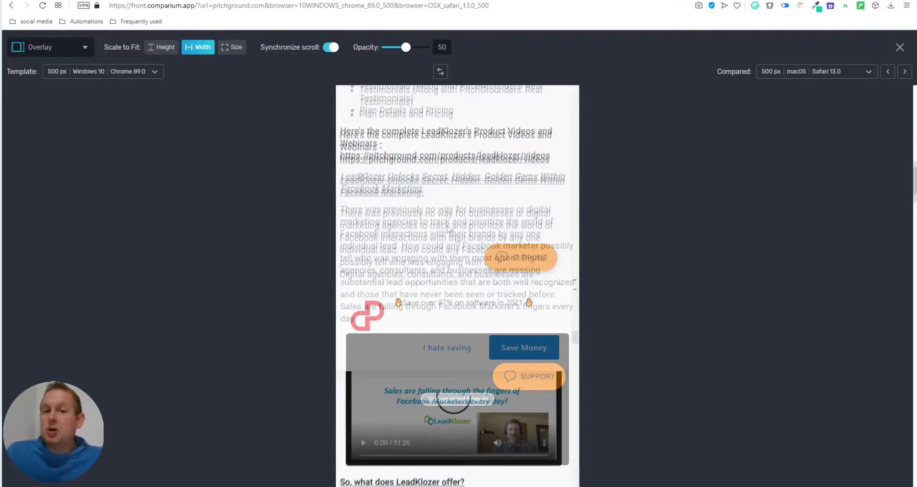
pyautogui.moveTo(477, 219)
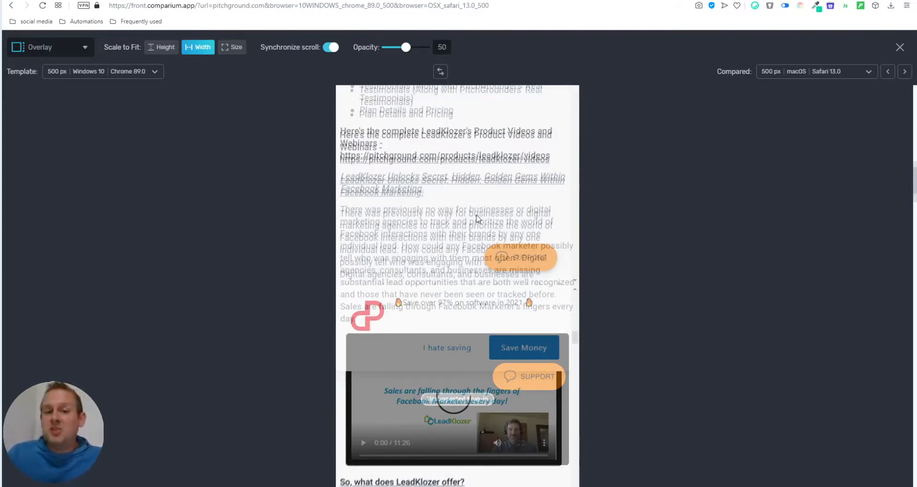
pyautogui.scroll(-3)
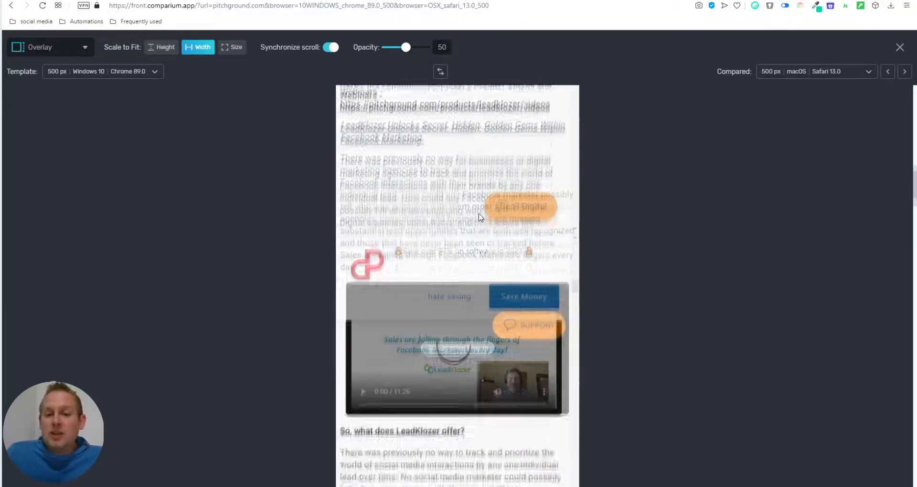
pyautogui.scroll(-3)
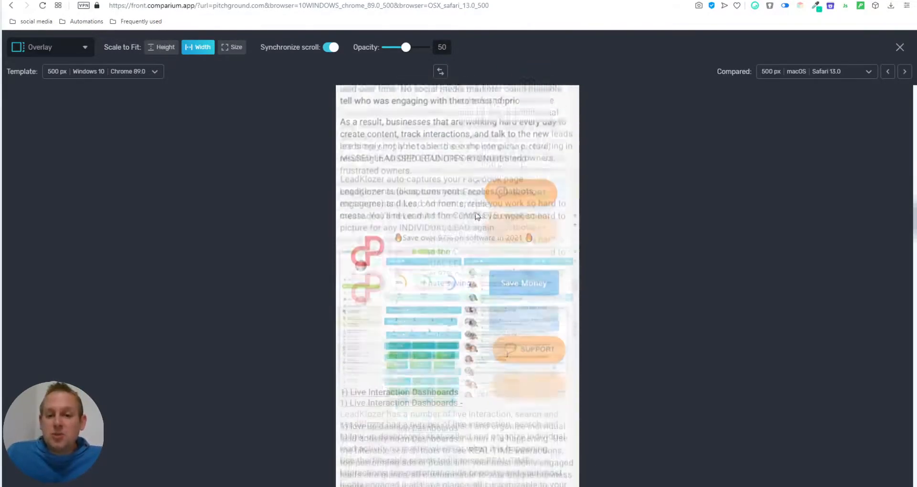
pyautogui.scroll(-3)
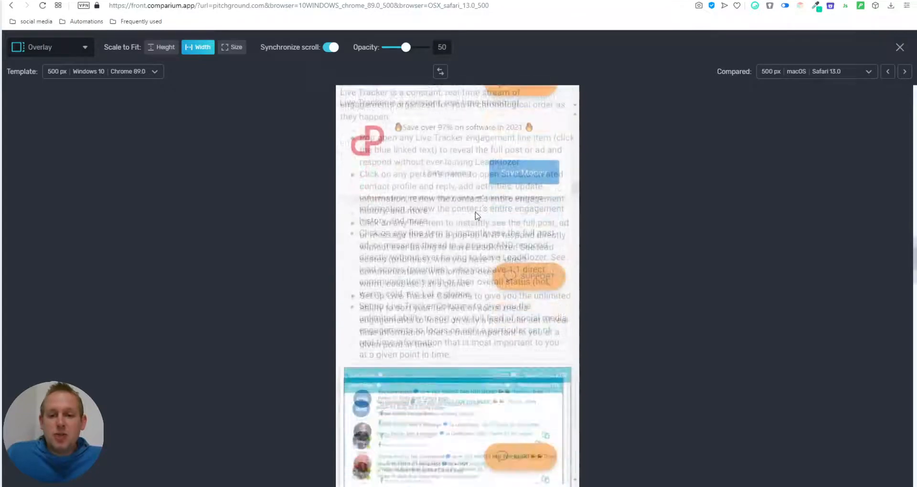
pyautogui.scroll(-3)
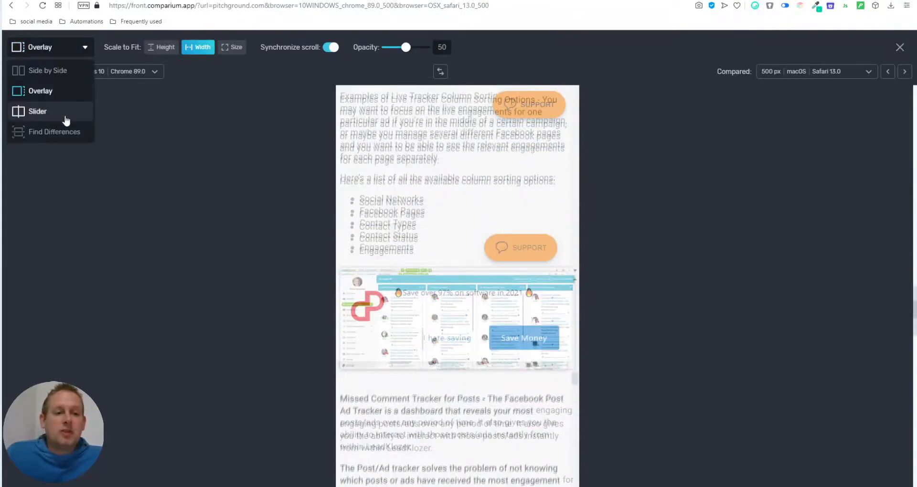
pyautogui.click(36, 111)
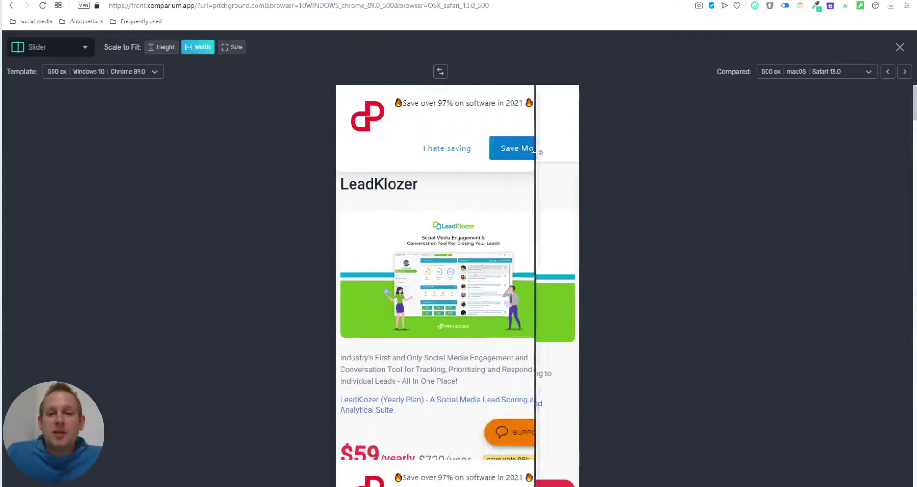
# - Drag the slider divider left to show more Safari, scroll, and open the mode list
pyautogui.moveTo(534, 162); pyautogui.dragTo(454, 162)
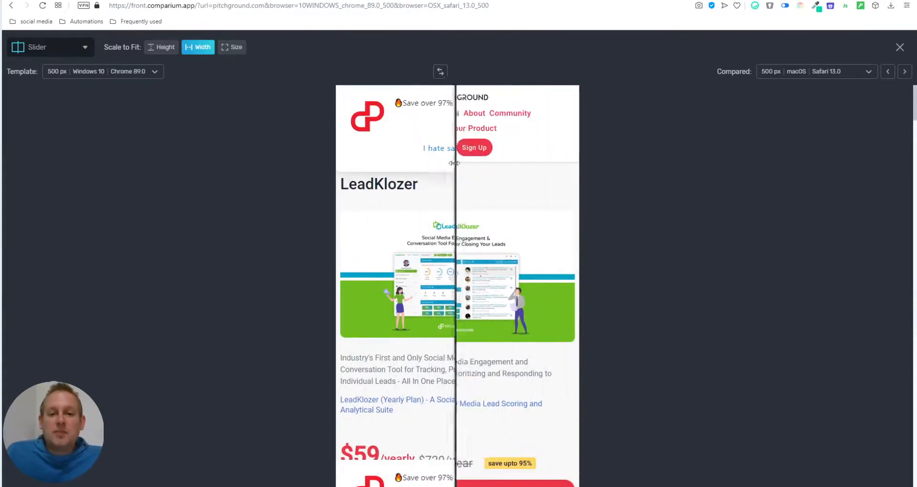
pyautogui.scroll(-3)
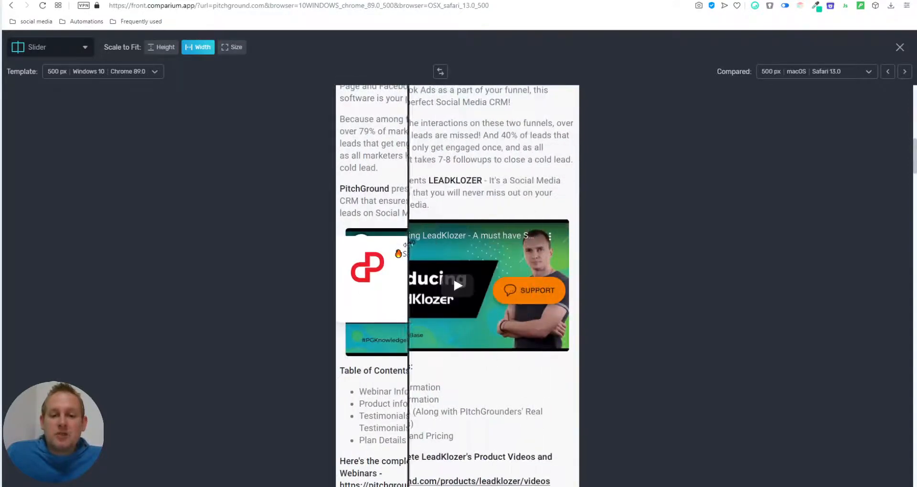
pyautogui.click(49, 47)
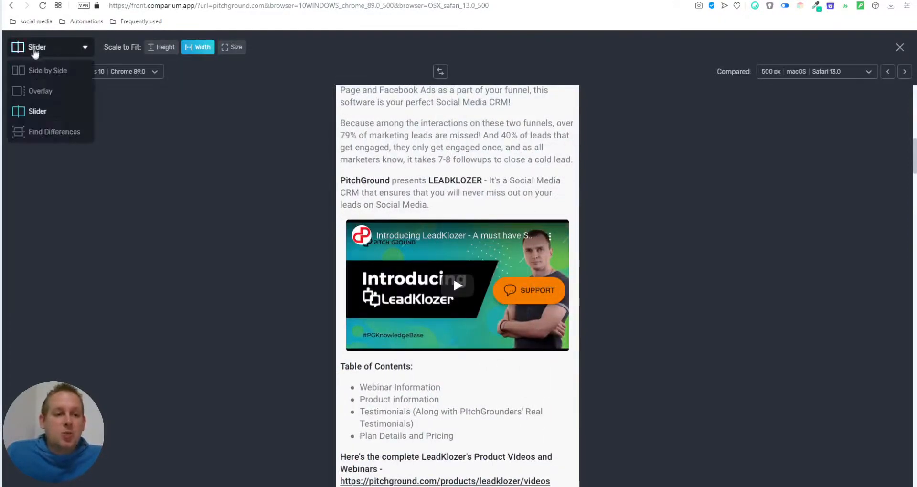
# - Use Find Differences mode and scroll the highlighted Safari capture to the Smart Search examples
pyautogui.click(55, 132)
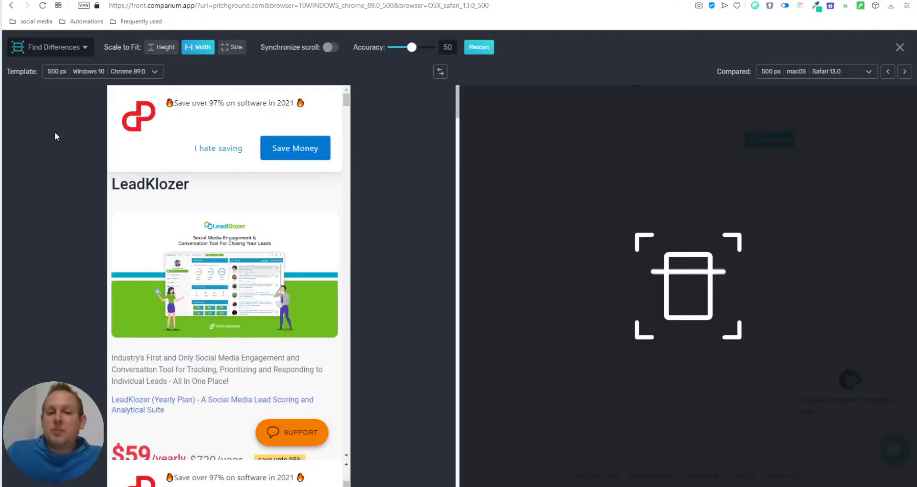
pyautogui.moveTo(372, 22)
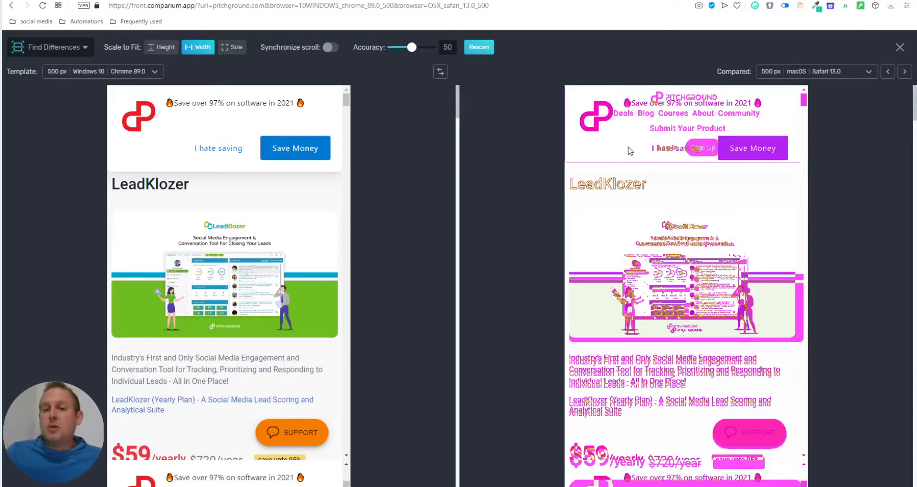
pyautogui.moveTo(769, 118)
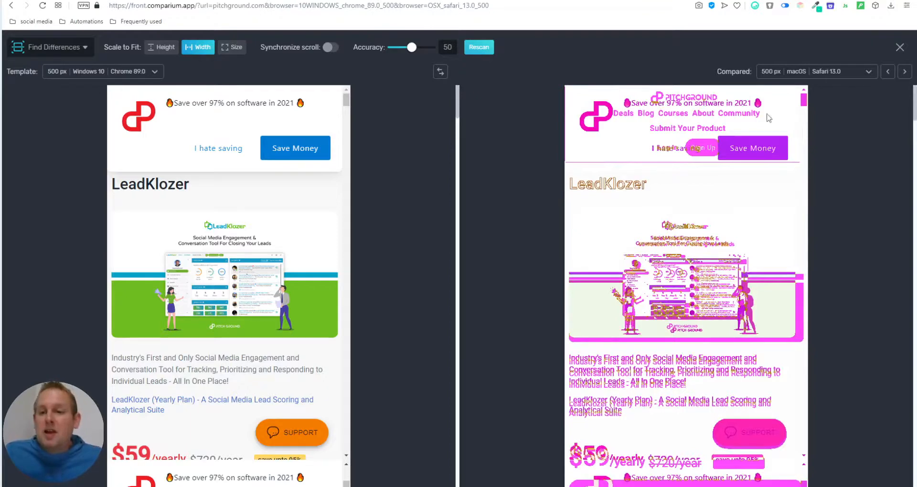
pyautogui.scroll(-3)
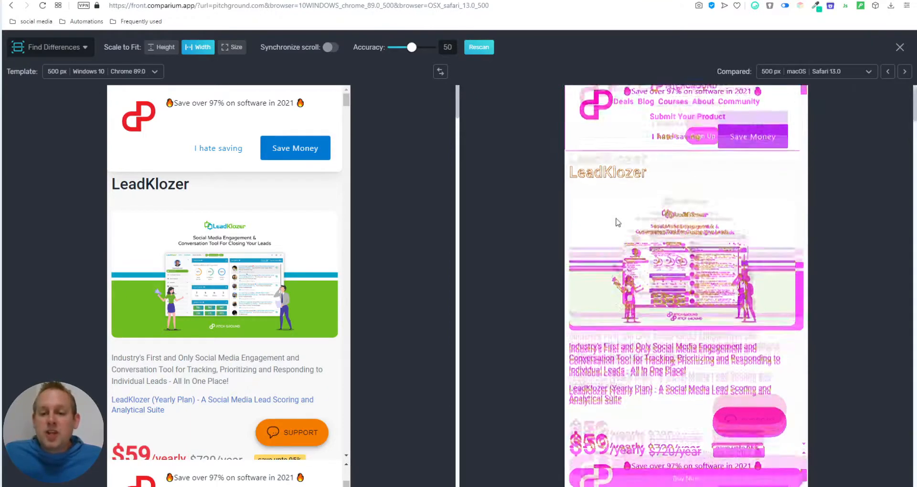
pyautogui.scroll(-3)
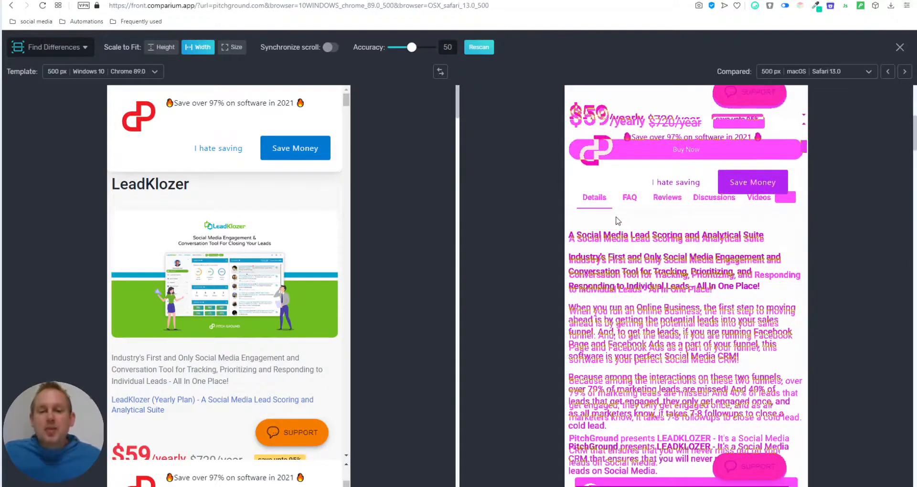
pyautogui.scroll(-3)
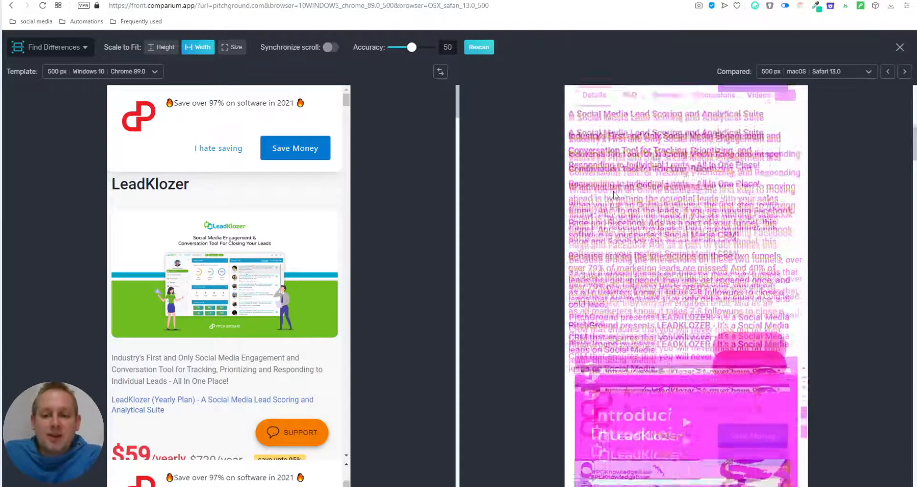
pyautogui.scroll(-3)
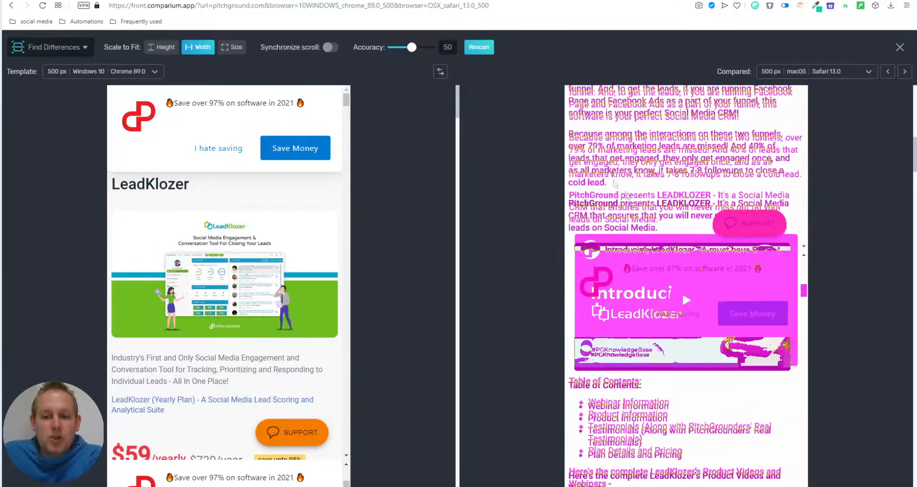
pyautogui.scroll(-3)
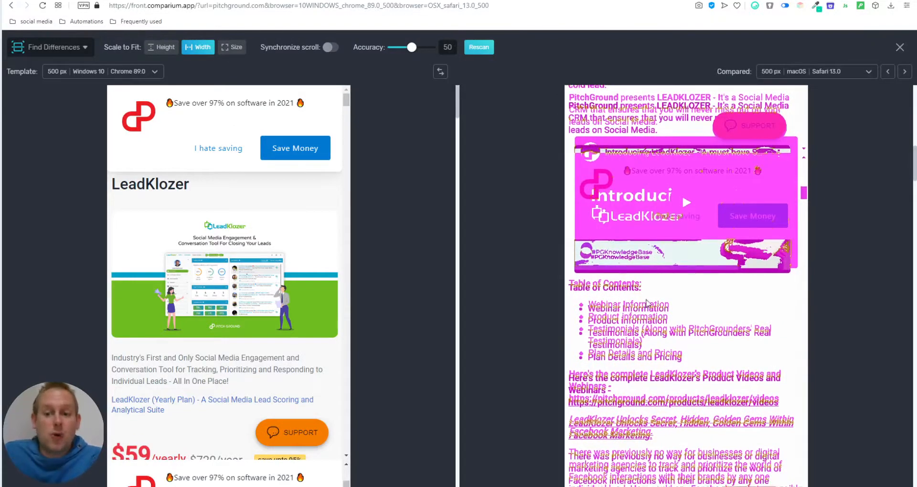
pyautogui.scroll(-3)
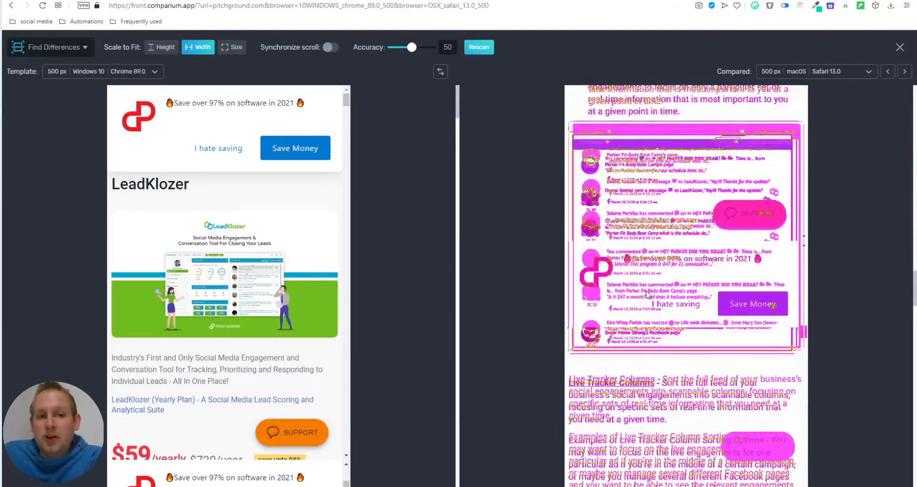
pyautogui.scroll(-3)
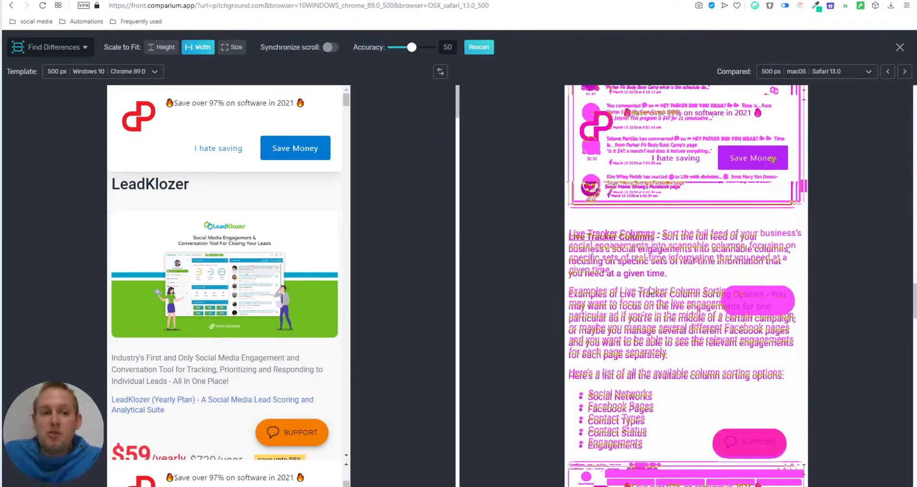
pyautogui.scroll(-3)
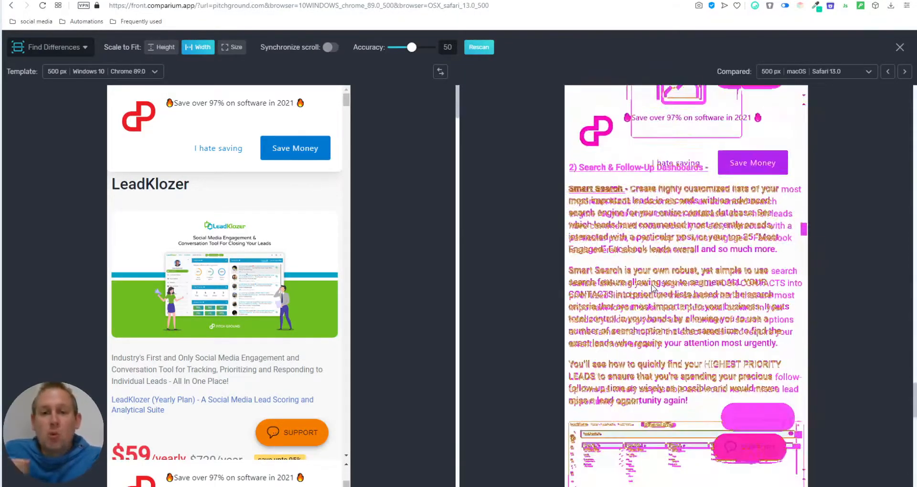
pyautogui.scroll(-3)
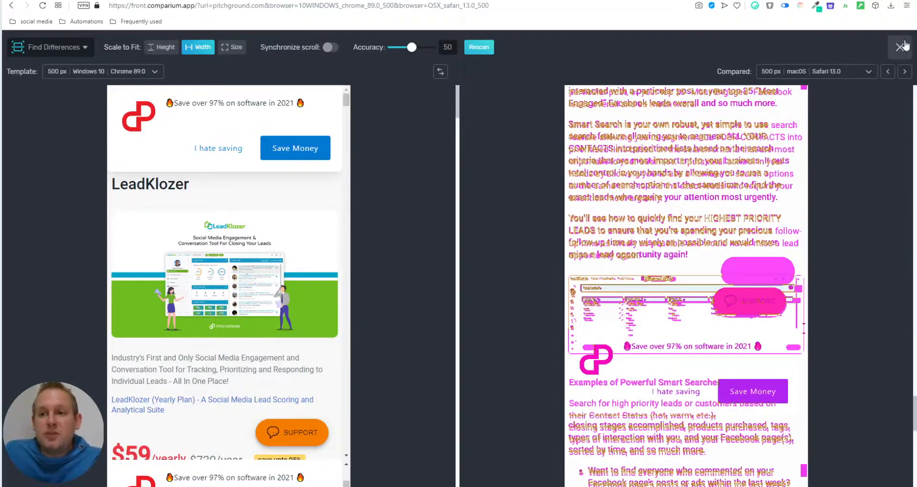
pyautogui.click(902, 46)
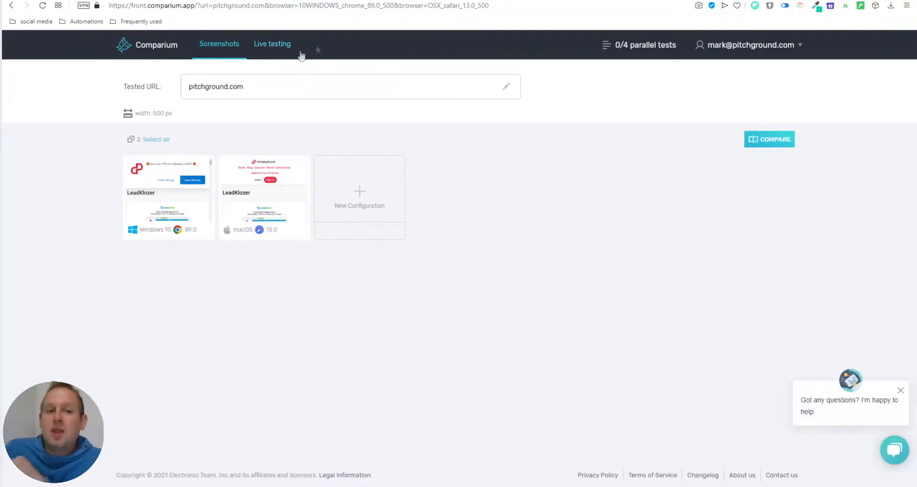
pyautogui.moveTo(169, 203)
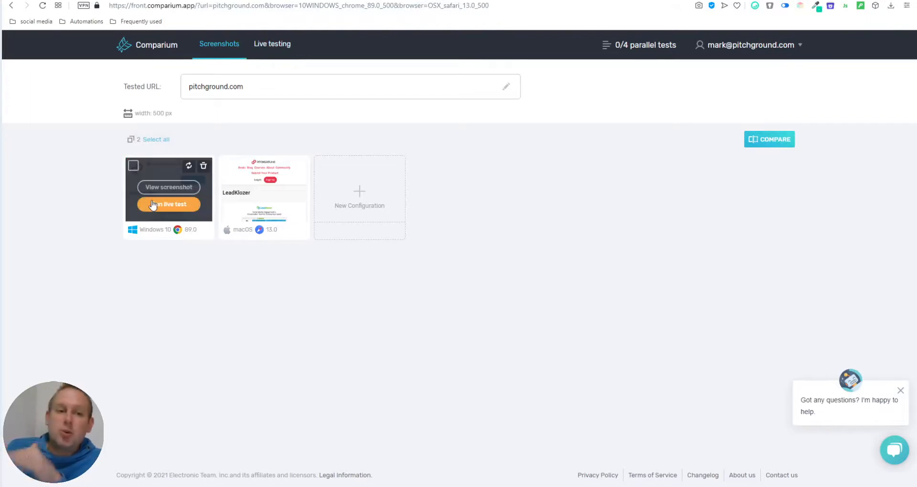
pyautogui.moveTo(168, 187)
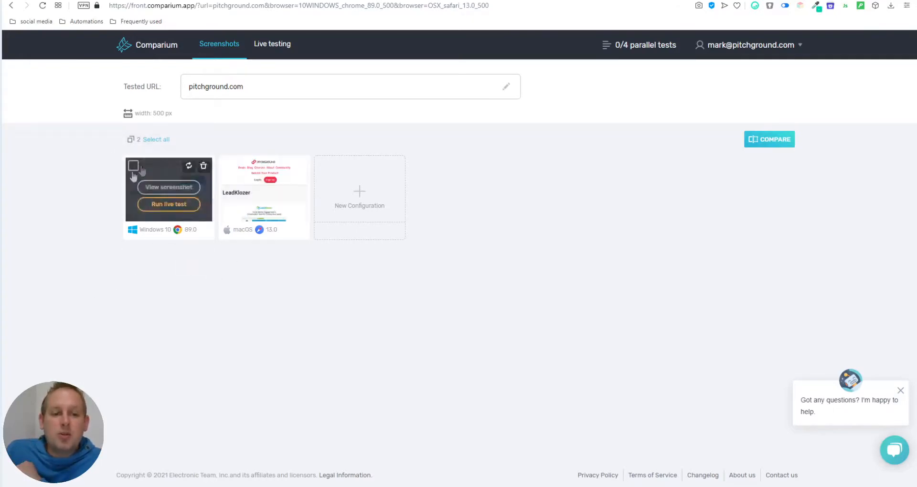
pyautogui.moveTo(295, 230)
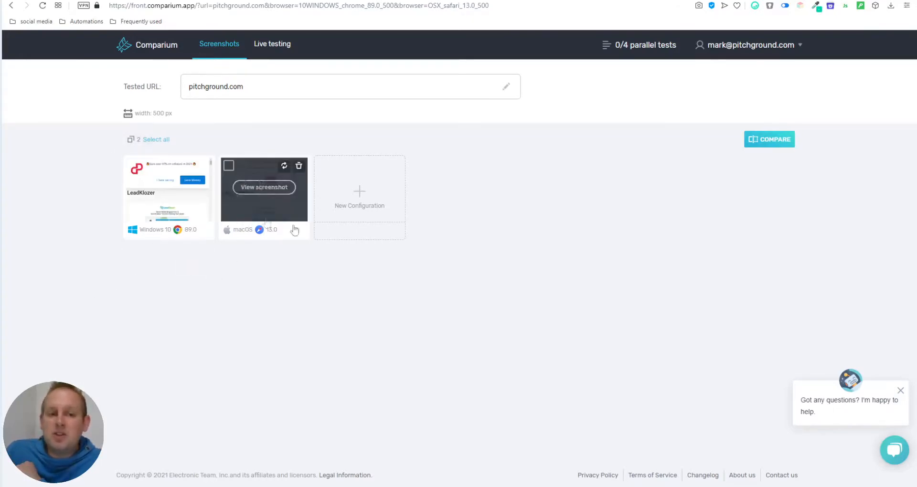
pyautogui.moveTo(169, 204)
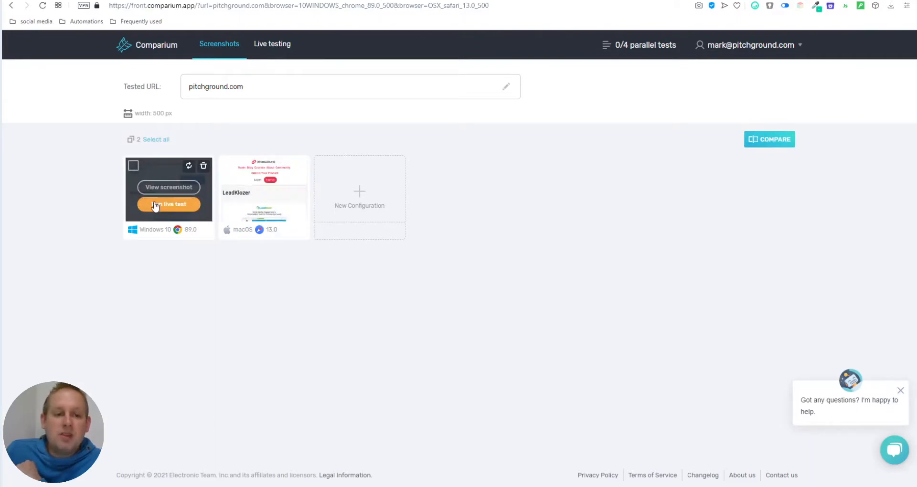
# - Launch a live test from the Windows 10 Chrome 89.0 screenshot card
pyautogui.click(169, 204)
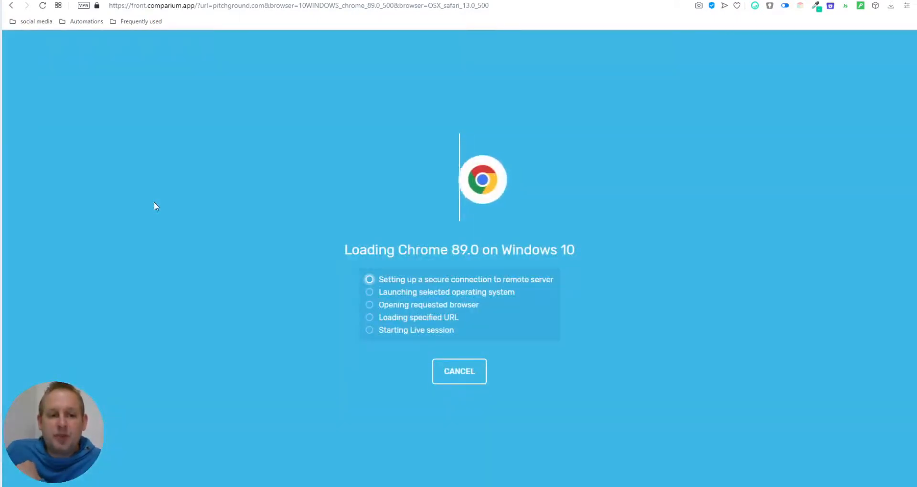
pyautogui.moveTo(408, 245)
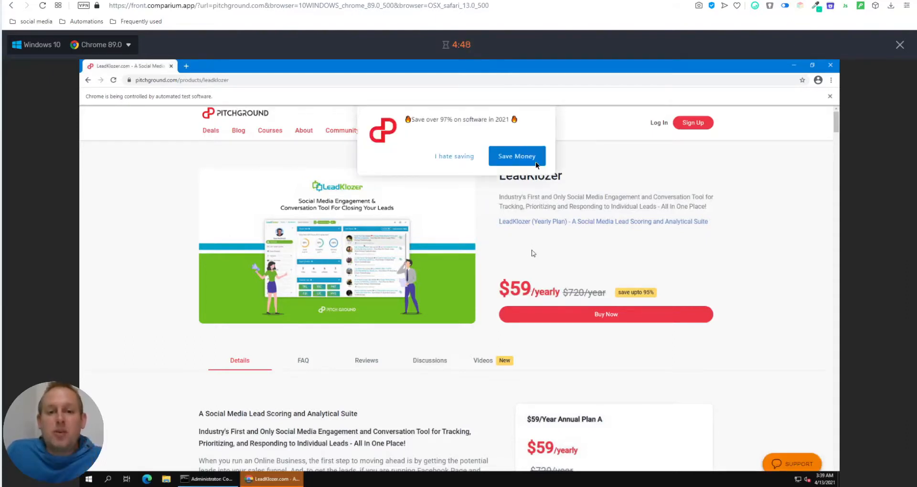
pyautogui.moveTo(313, 225)
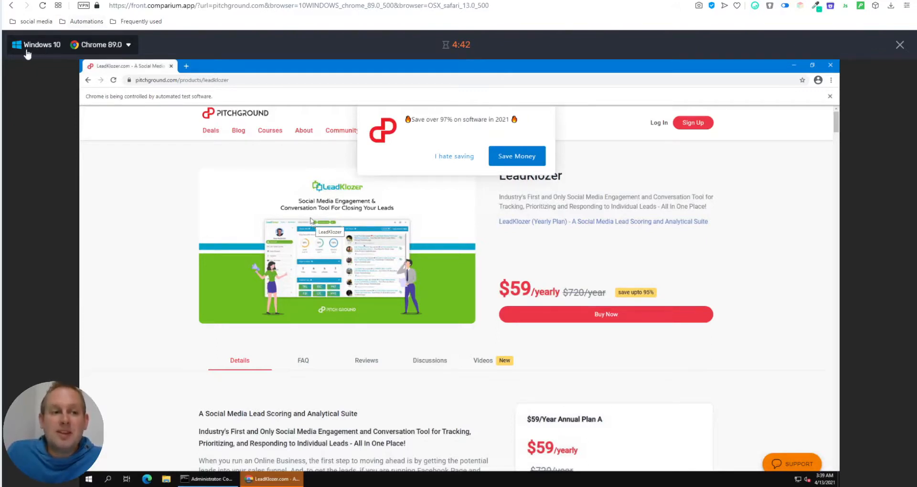
pyautogui.moveTo(133, 70)
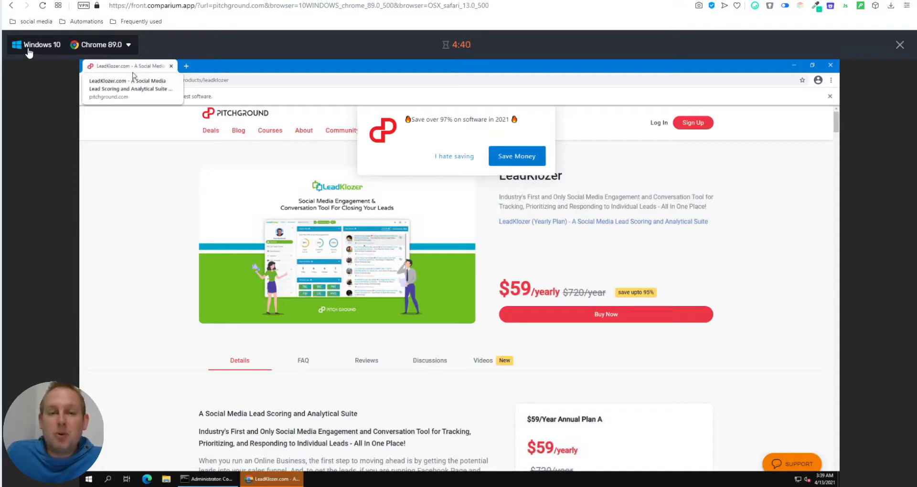
pyautogui.moveTo(105, 52)
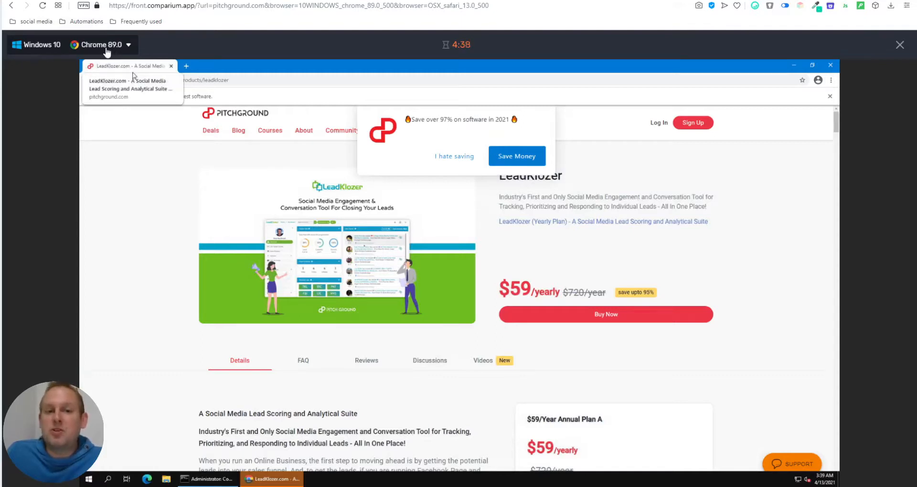
pyautogui.moveTo(462, 167)
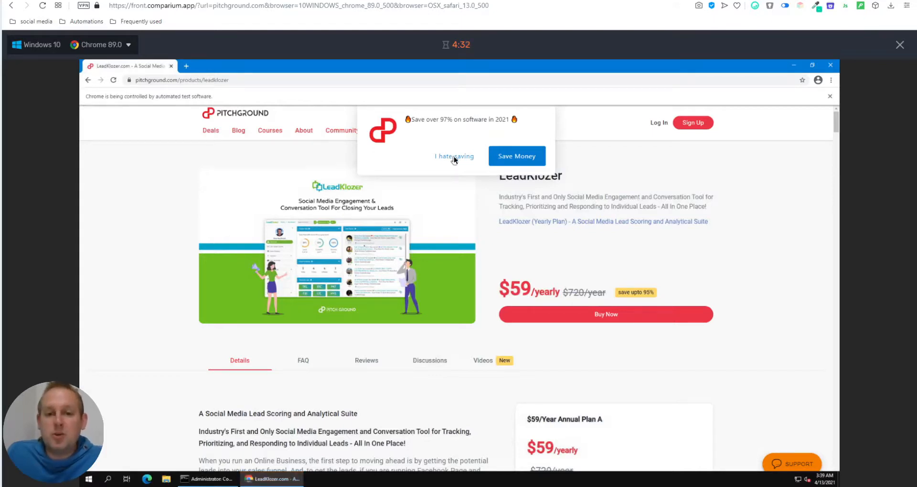
# - Dismiss the discount pop-up with 'I hate saving' and open the LeadKlozer FAQ tab
pyautogui.click(454, 156)
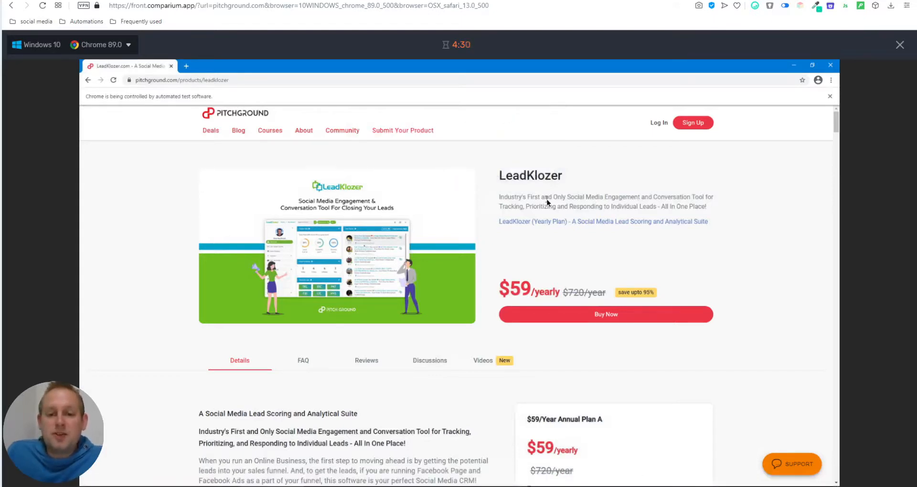
pyautogui.scroll(-3)
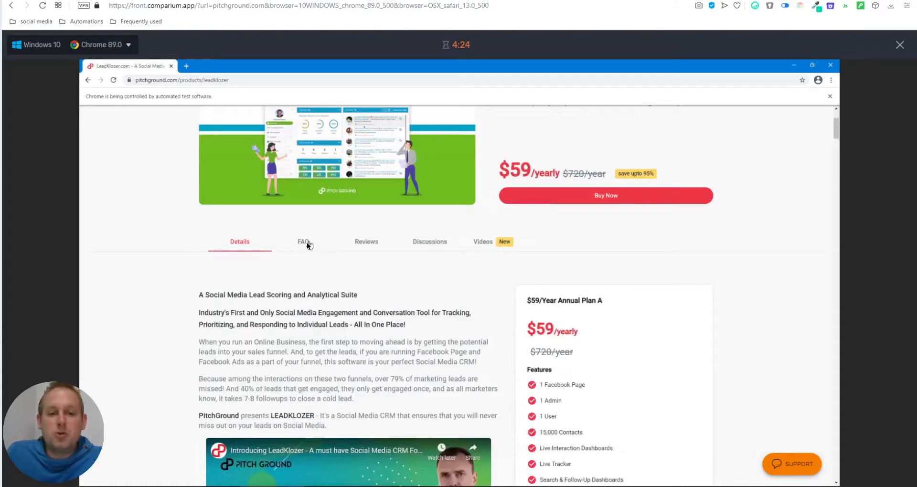
pyautogui.click(302, 242)
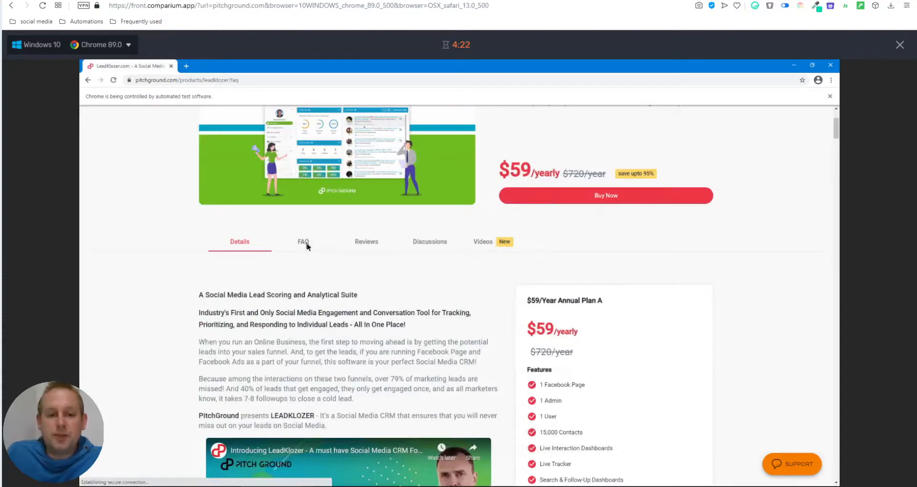
pyautogui.click(303, 242)
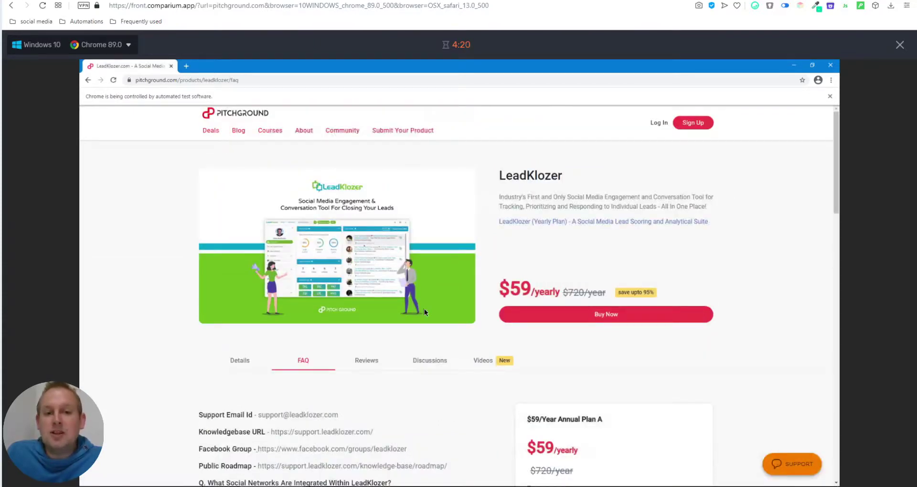
# - Scroll through the LeadKlozer FAQ down to the page footer
pyautogui.scroll(-3)
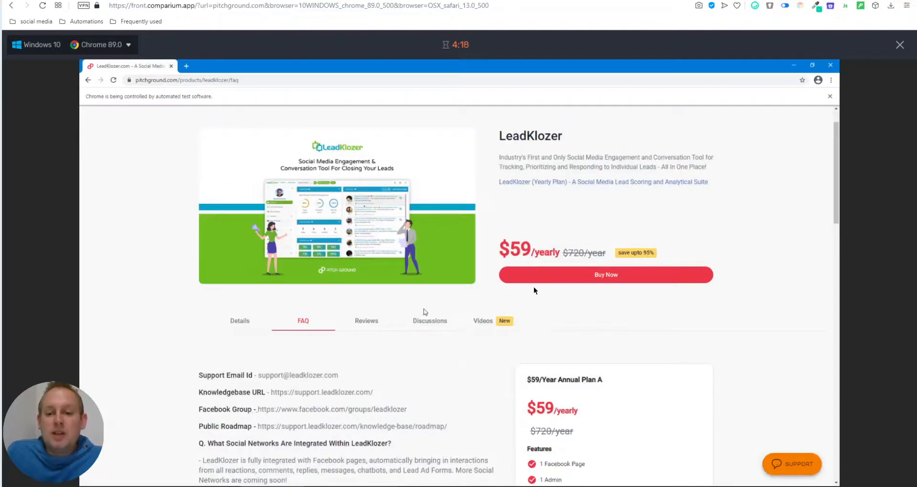
pyautogui.scroll(-3)
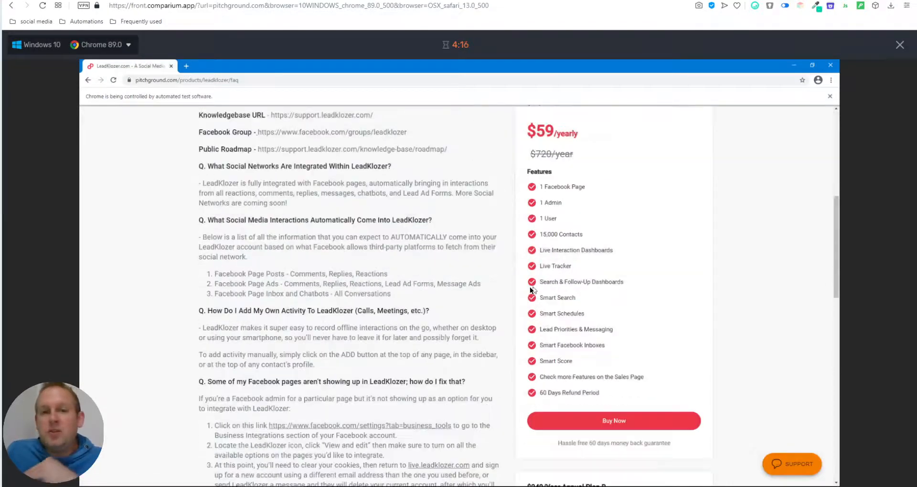
pyautogui.scroll(-3)
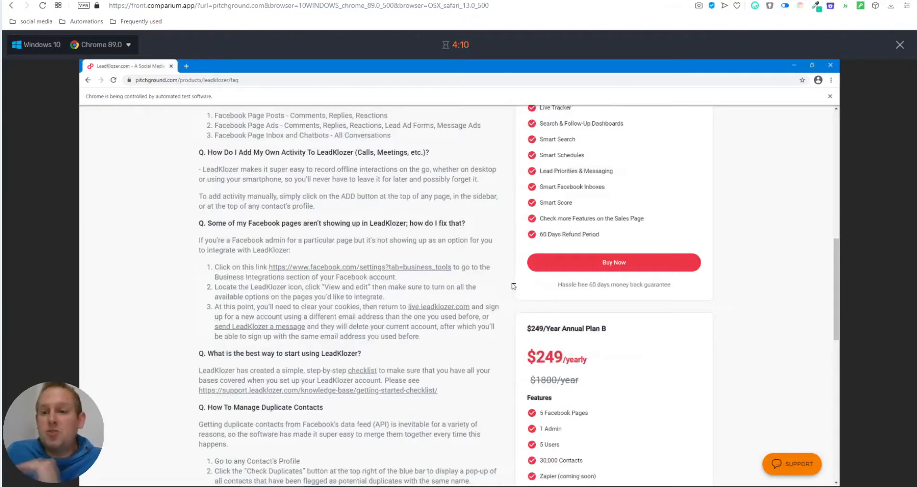
pyautogui.scroll(-3)
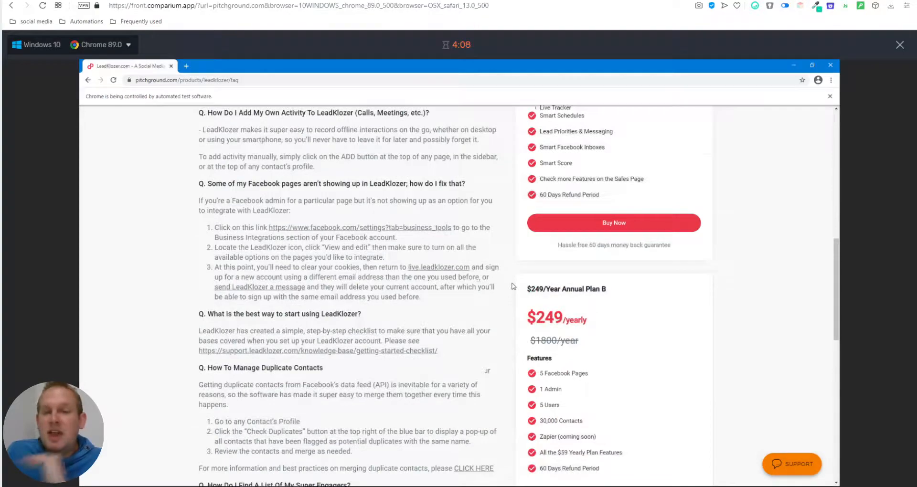
pyautogui.scroll(-3)
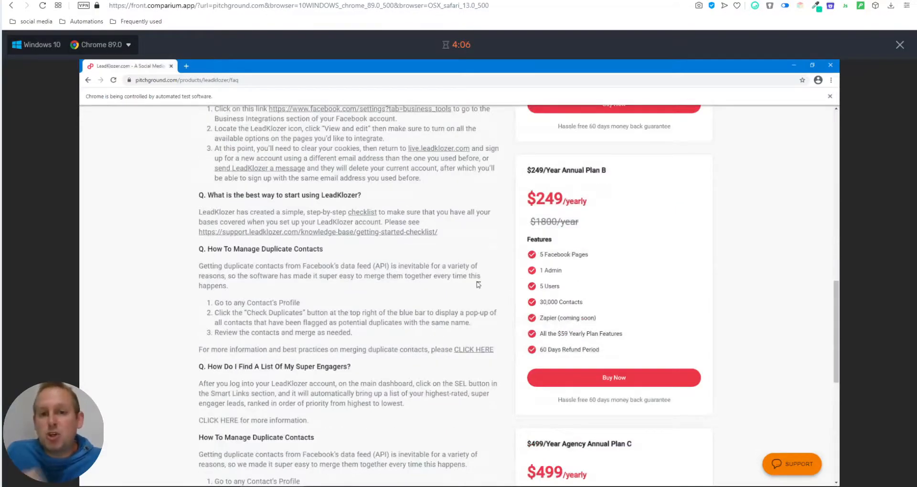
pyautogui.scroll(-3)
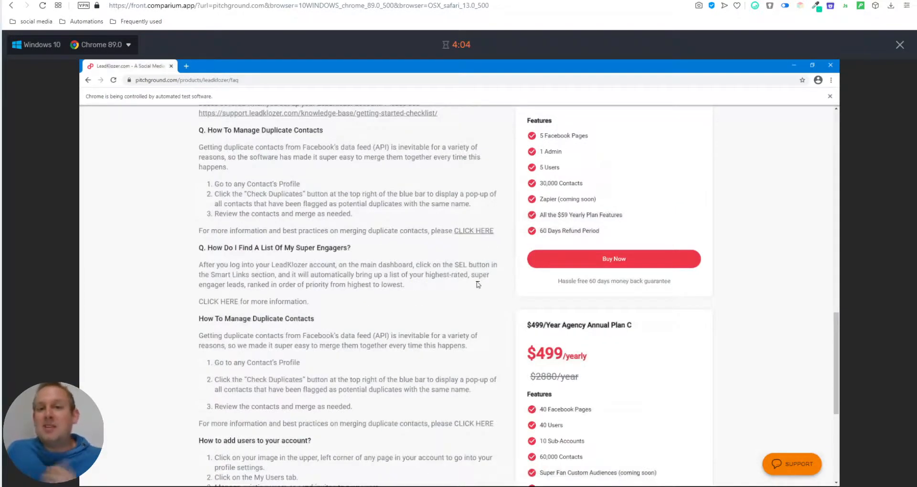
pyautogui.scroll(-3)
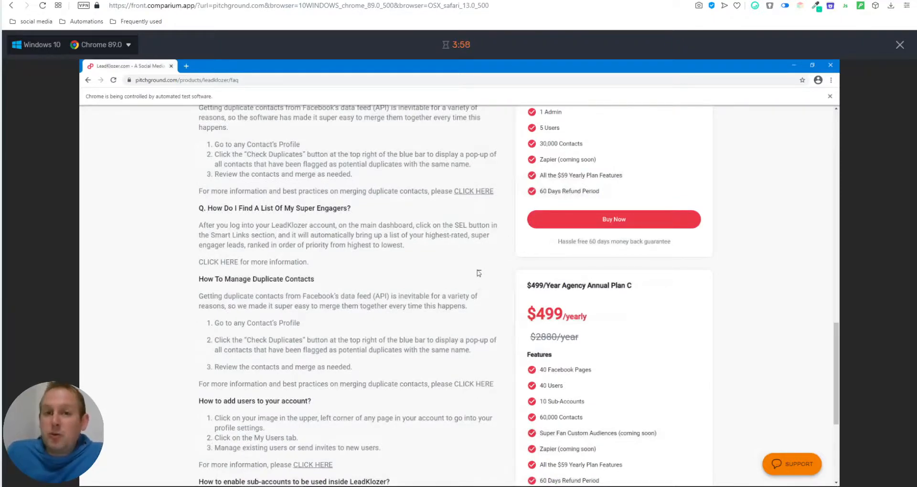
pyautogui.scroll(-3)
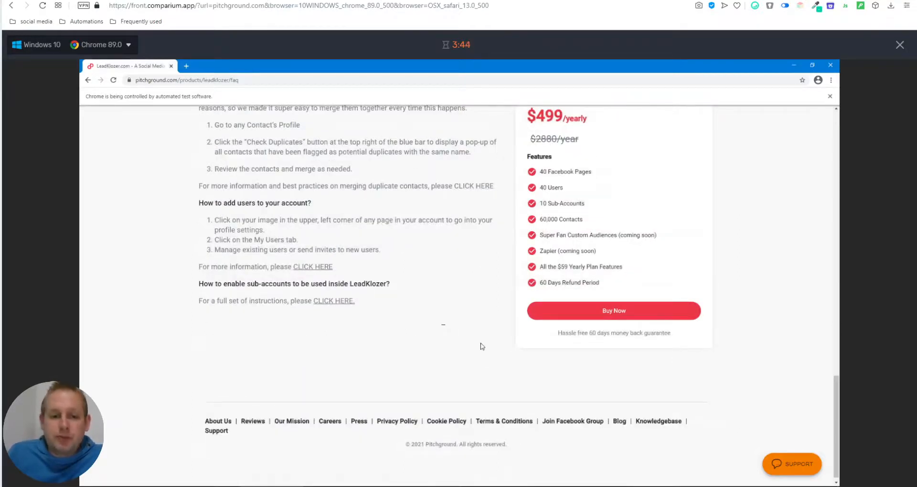
pyautogui.moveTo(310, 277)
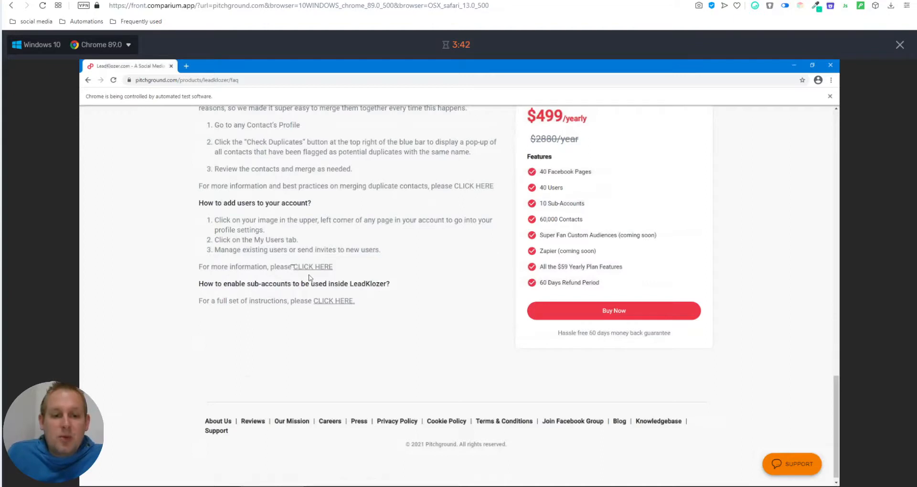
pyautogui.moveTo(351, 320)
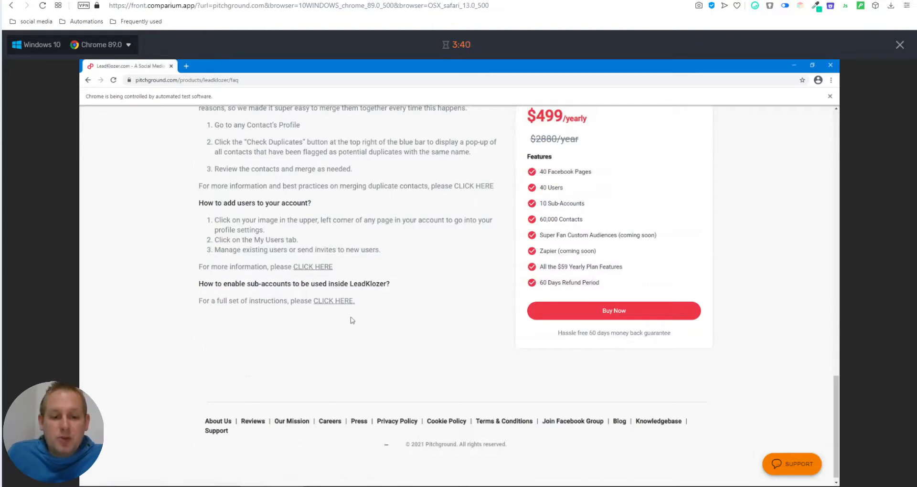
pyautogui.moveTo(218, 422)
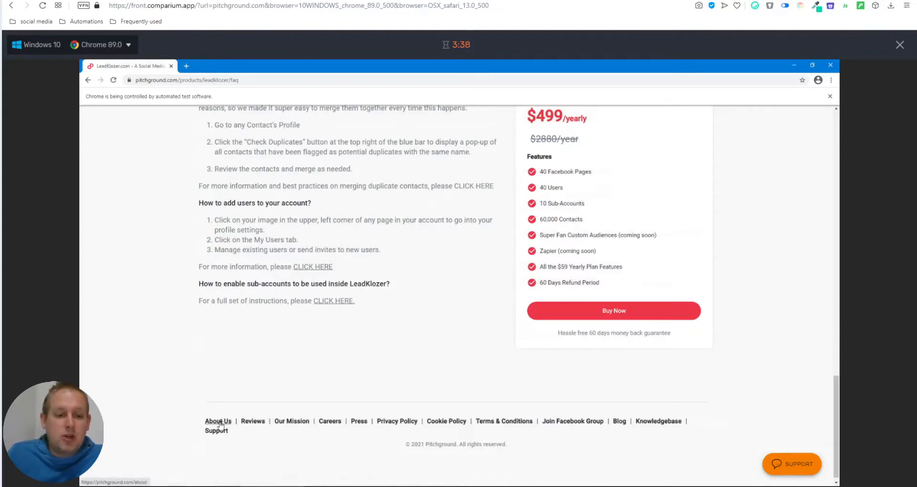
# - Go to PitchGround's About Us page from the footer and scroll down it
pyautogui.click(218, 421)
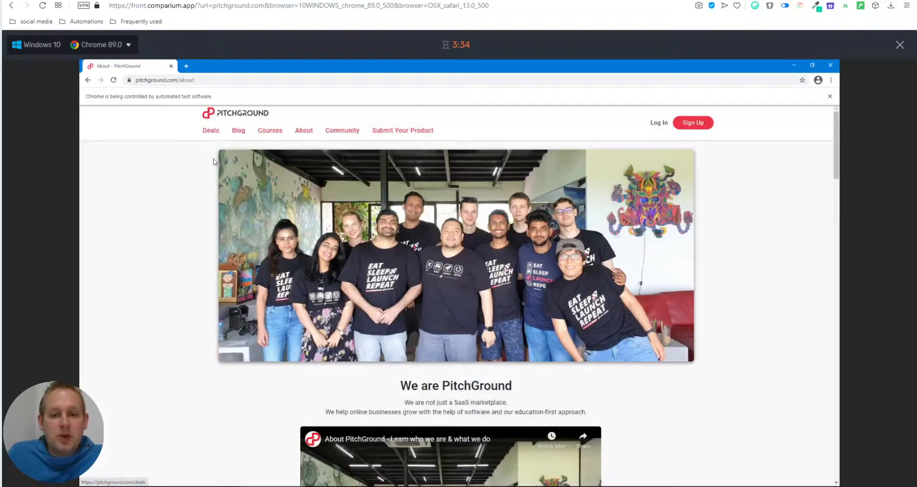
pyautogui.scroll(-3)
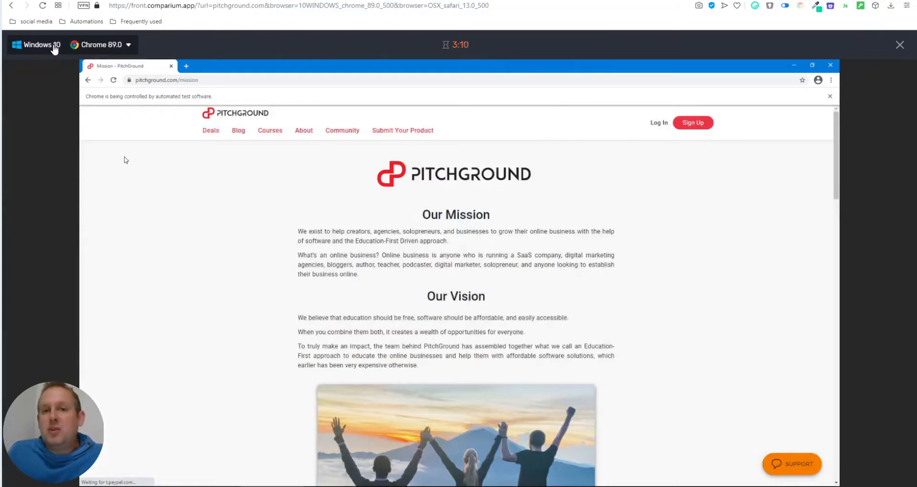
# - Replace the Windows 10 session with Chrome 78.0 on Linux from the browser dropdown
pyautogui.click(36, 45)
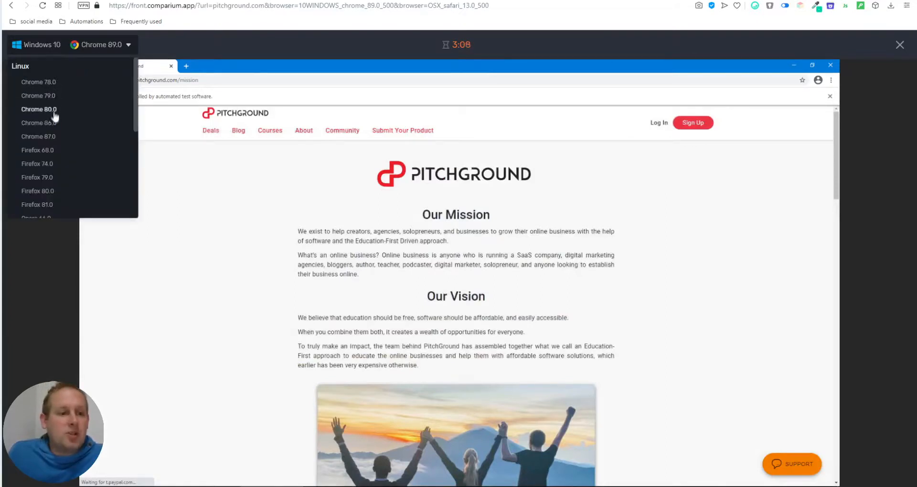
pyautogui.moveTo(39, 74)
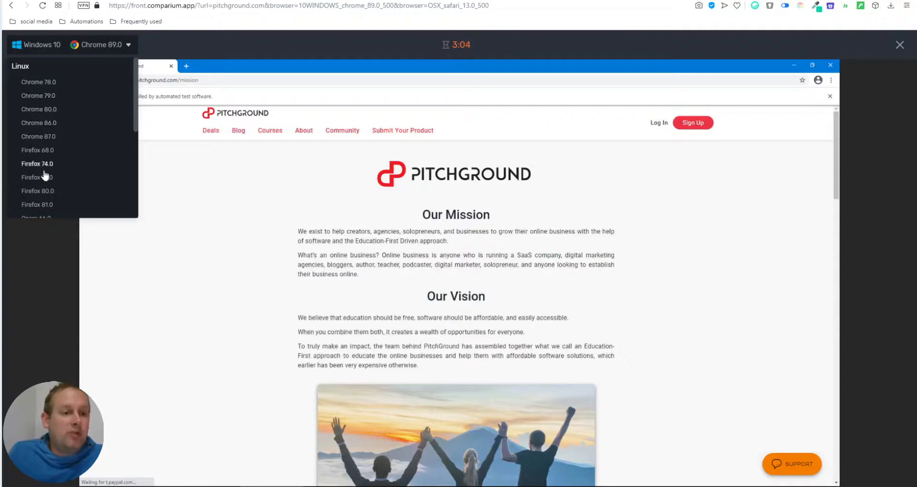
pyautogui.scroll(-3)
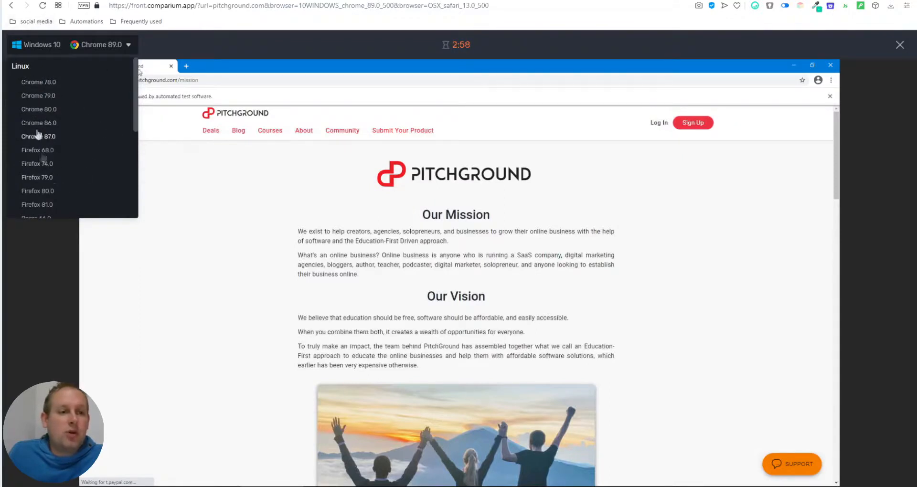
pyautogui.click(39, 82)
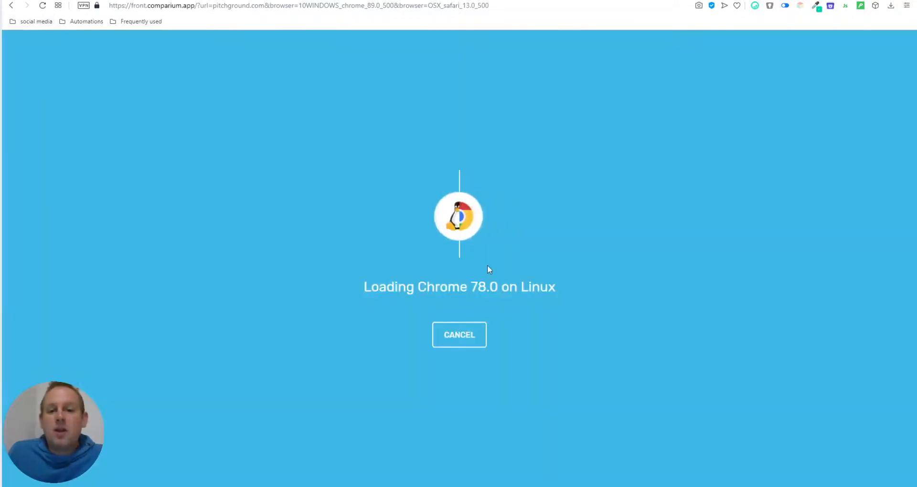